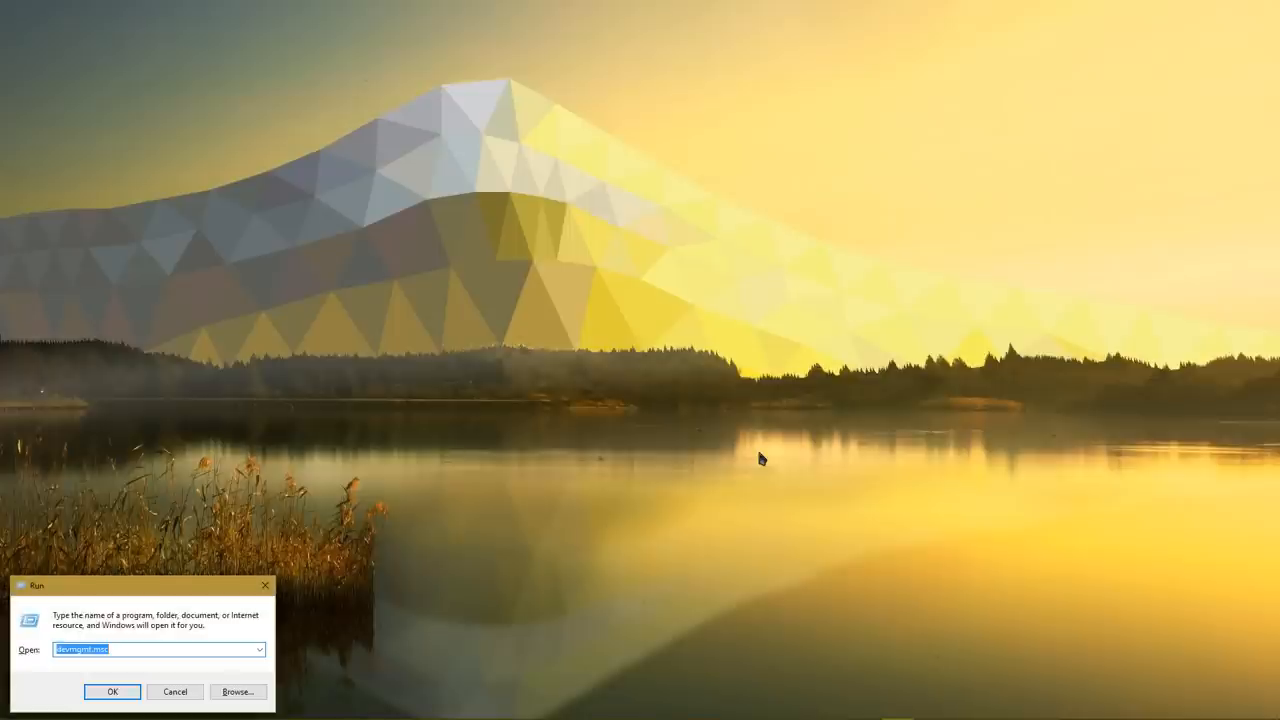
- Launch Disk Management by running diskmgmt from the Run dialog
type("diskmgmt")
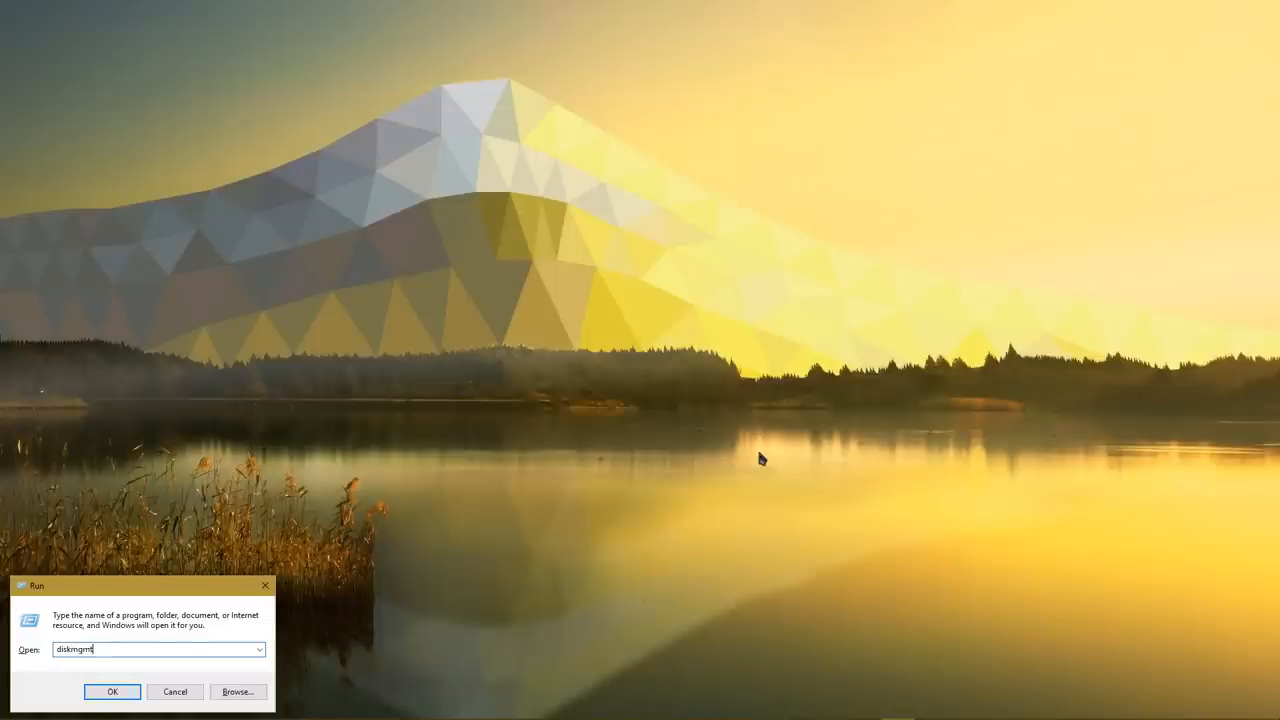
left_click(112, 691)
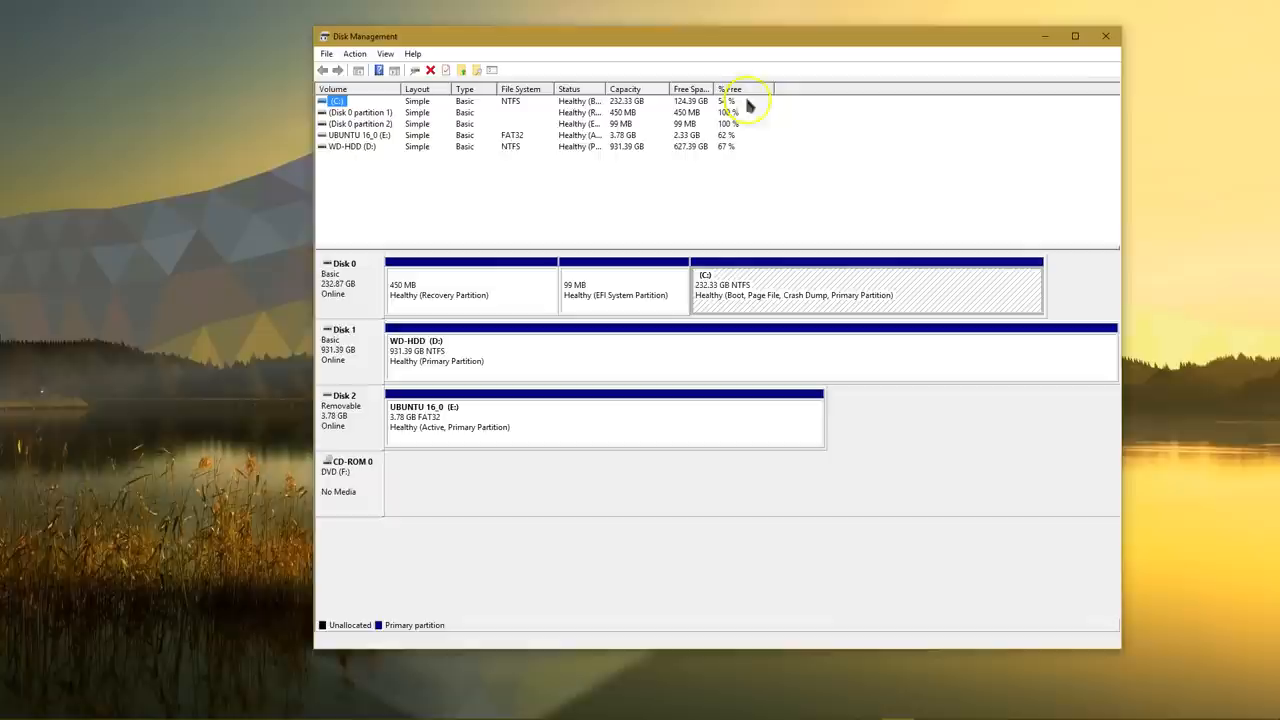
mouse_move(358, 148)
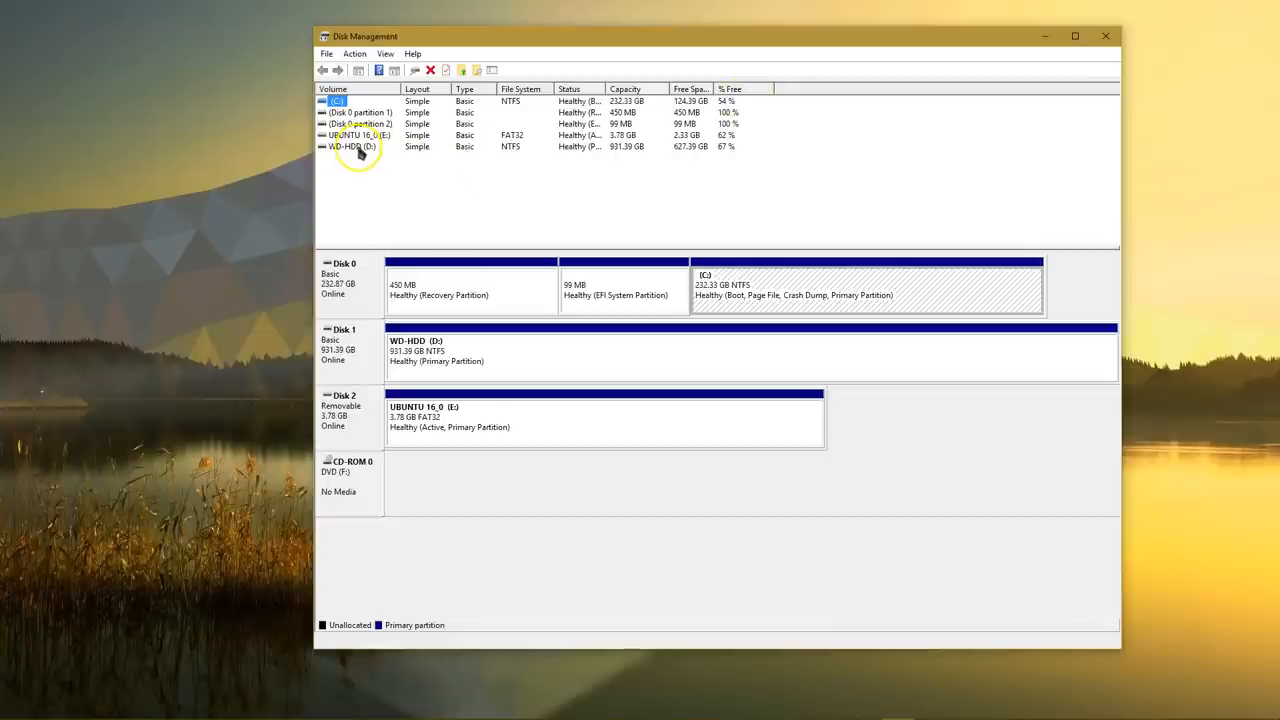
mouse_move(395, 200)
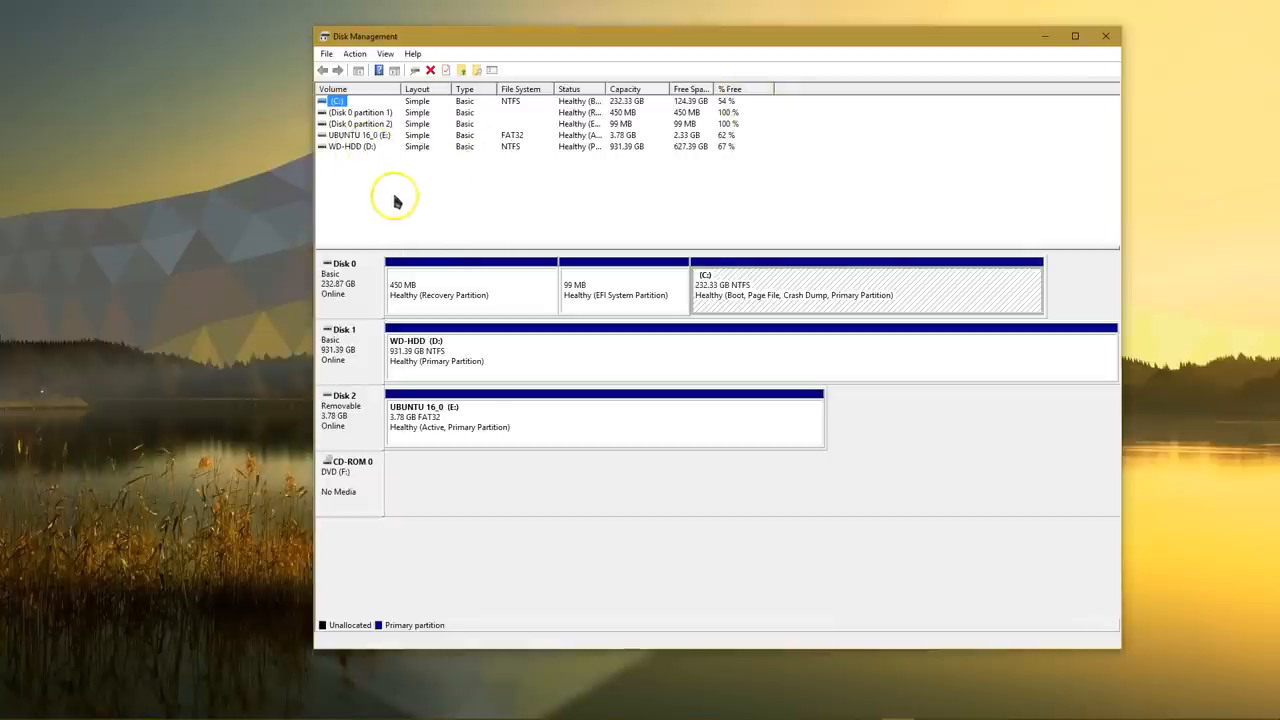
mouse_move(380, 150)
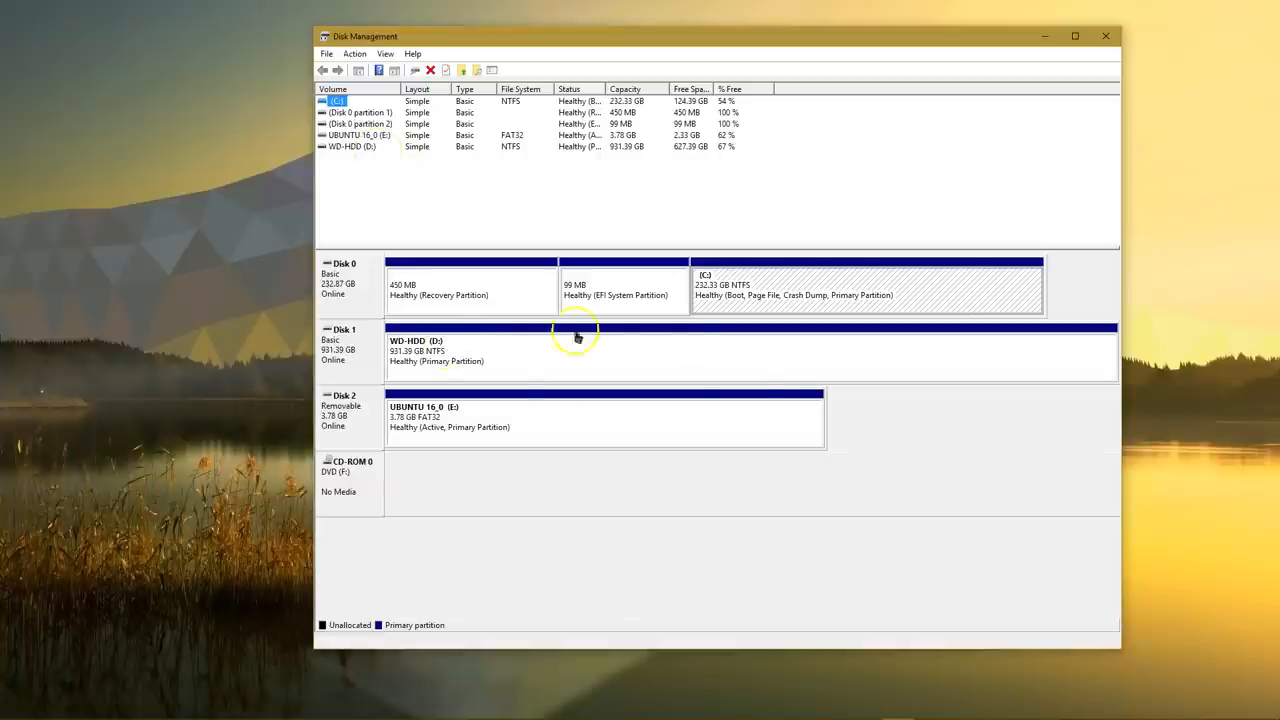
mouse_move(689, 373)
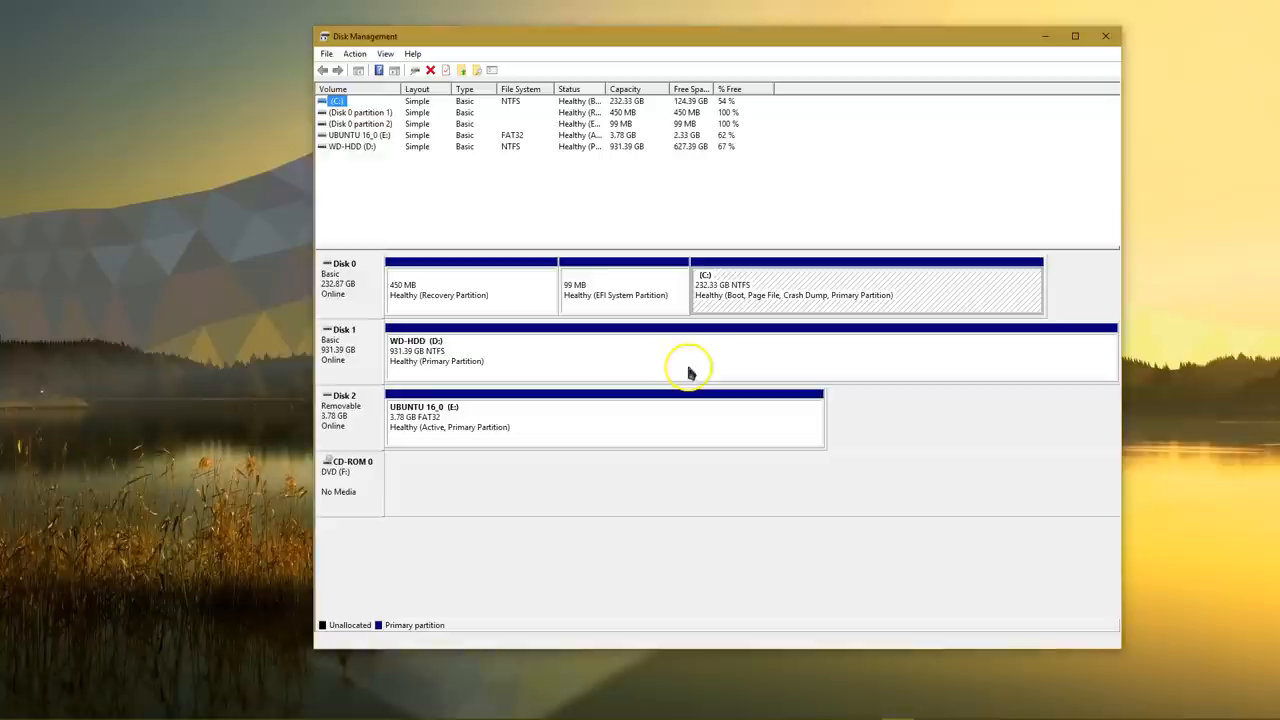
mouse_move(531, 430)
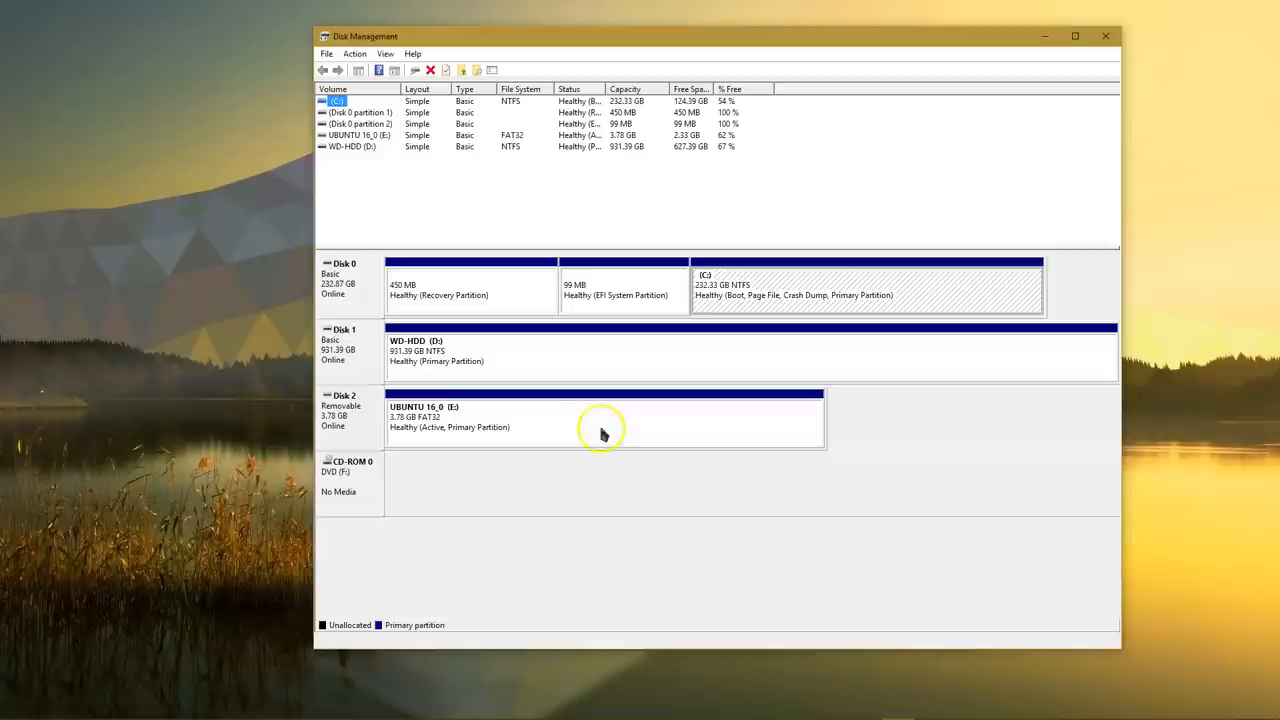
right_click(600, 415)
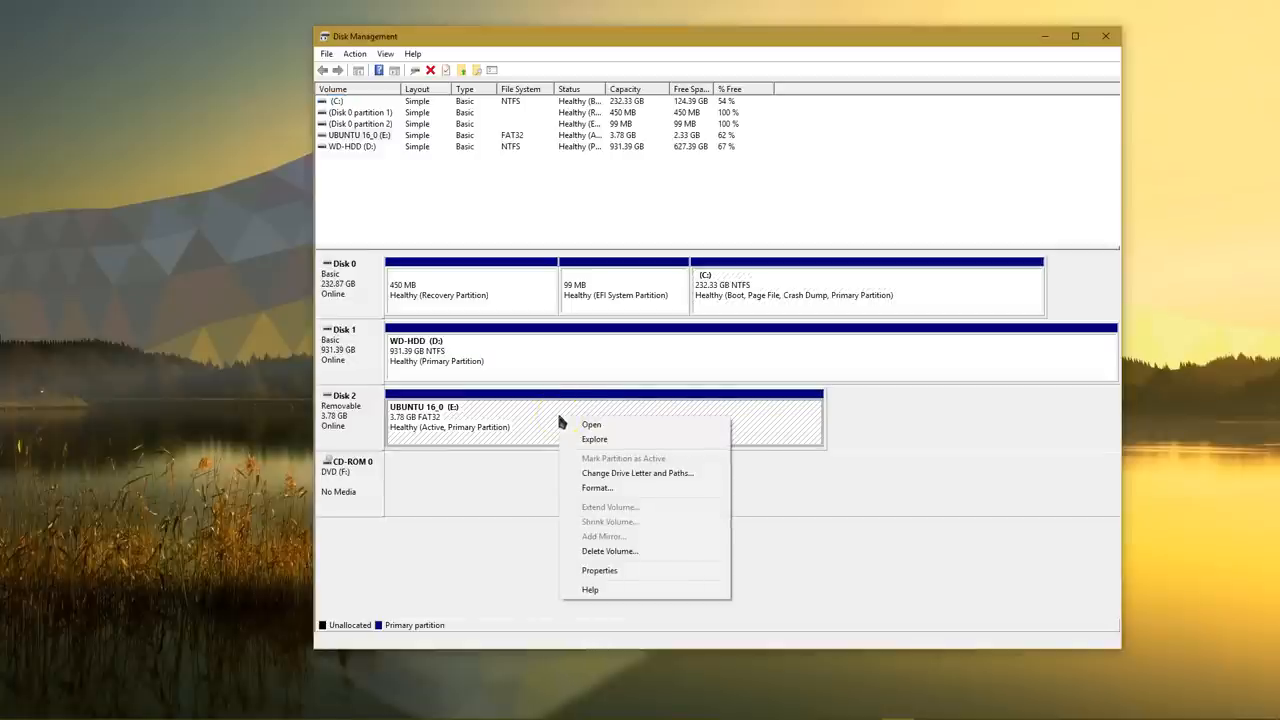
mouse_move(643, 510)
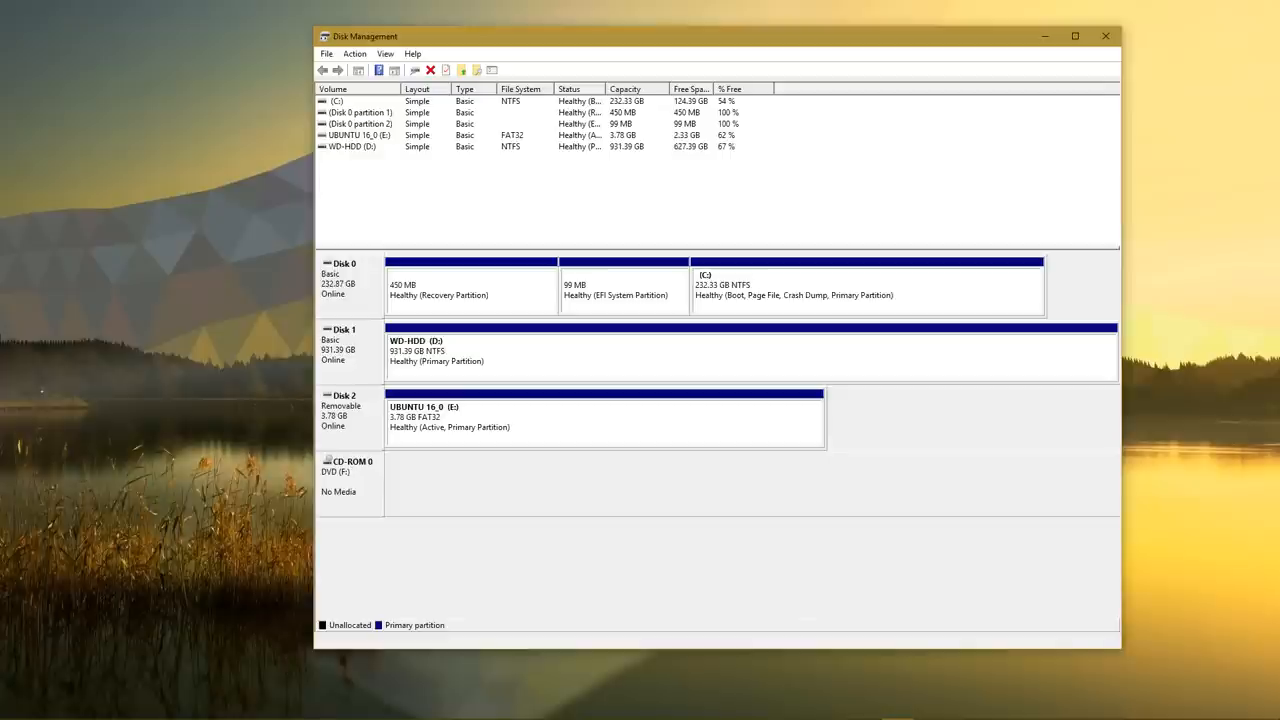
mouse_move(476, 184)
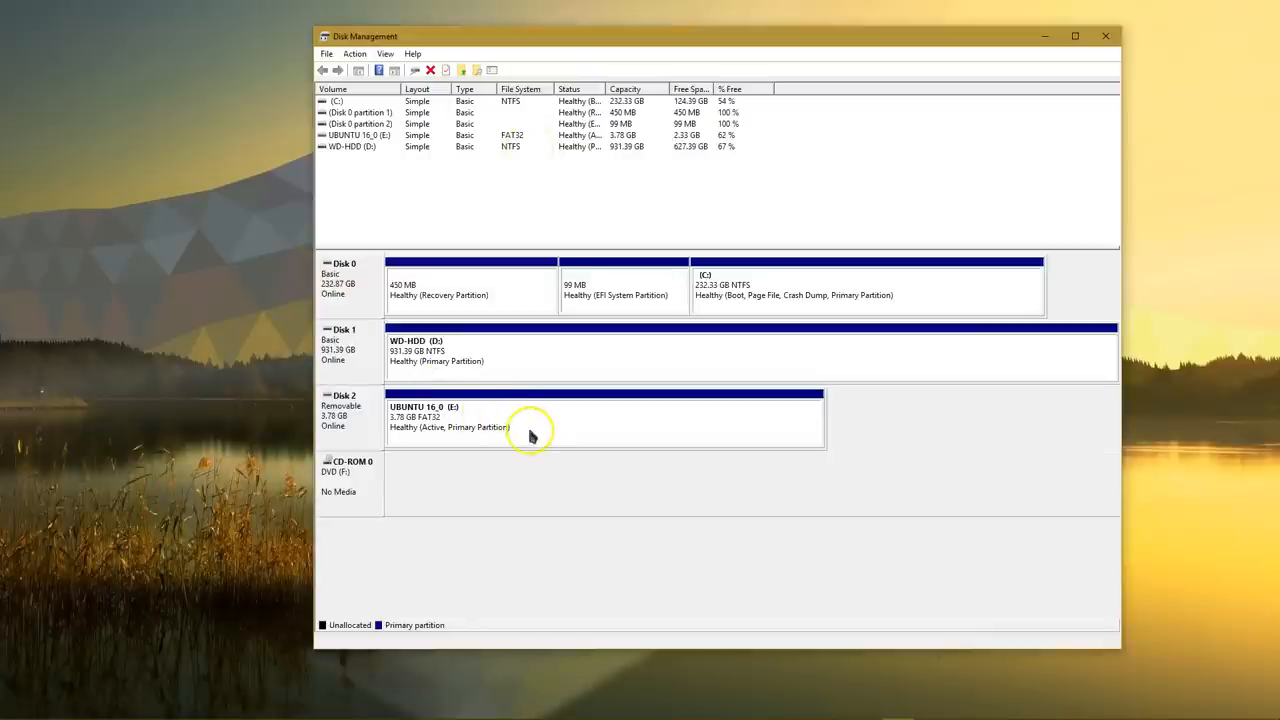
mouse_move(538, 440)
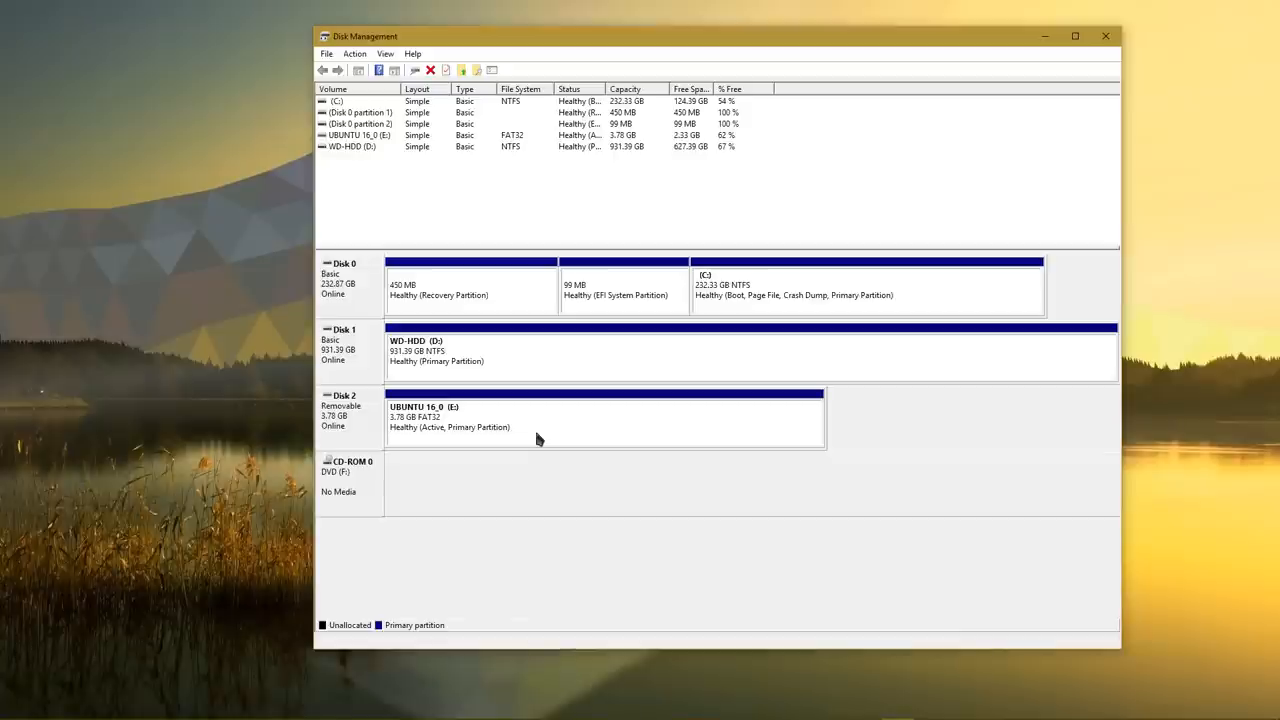
right_click(515, 433)
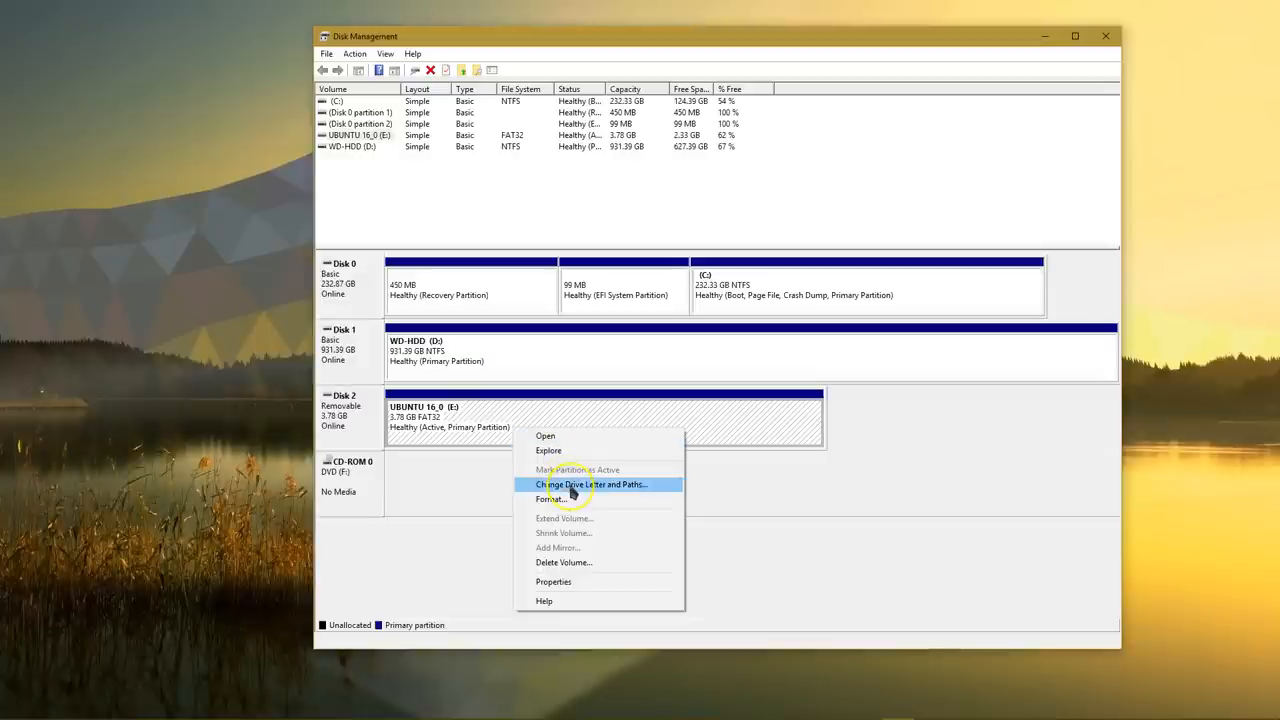
left_click(591, 484)
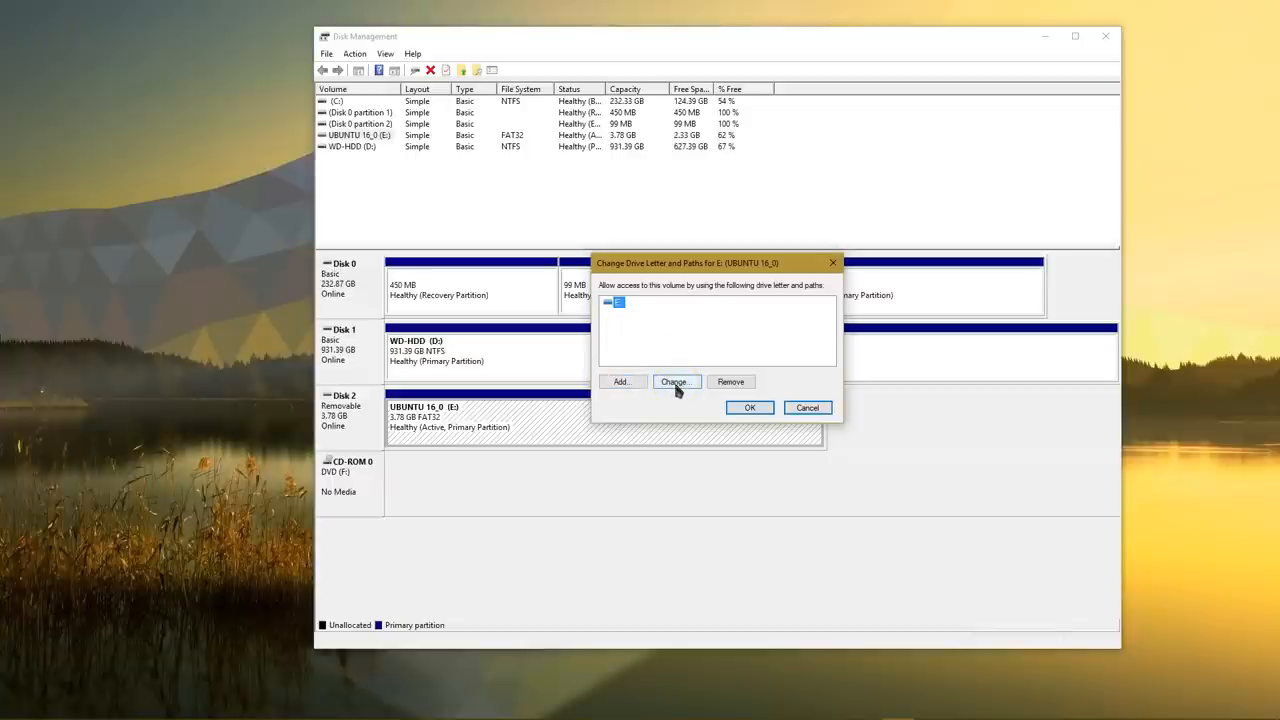
mouse_move(807, 407)
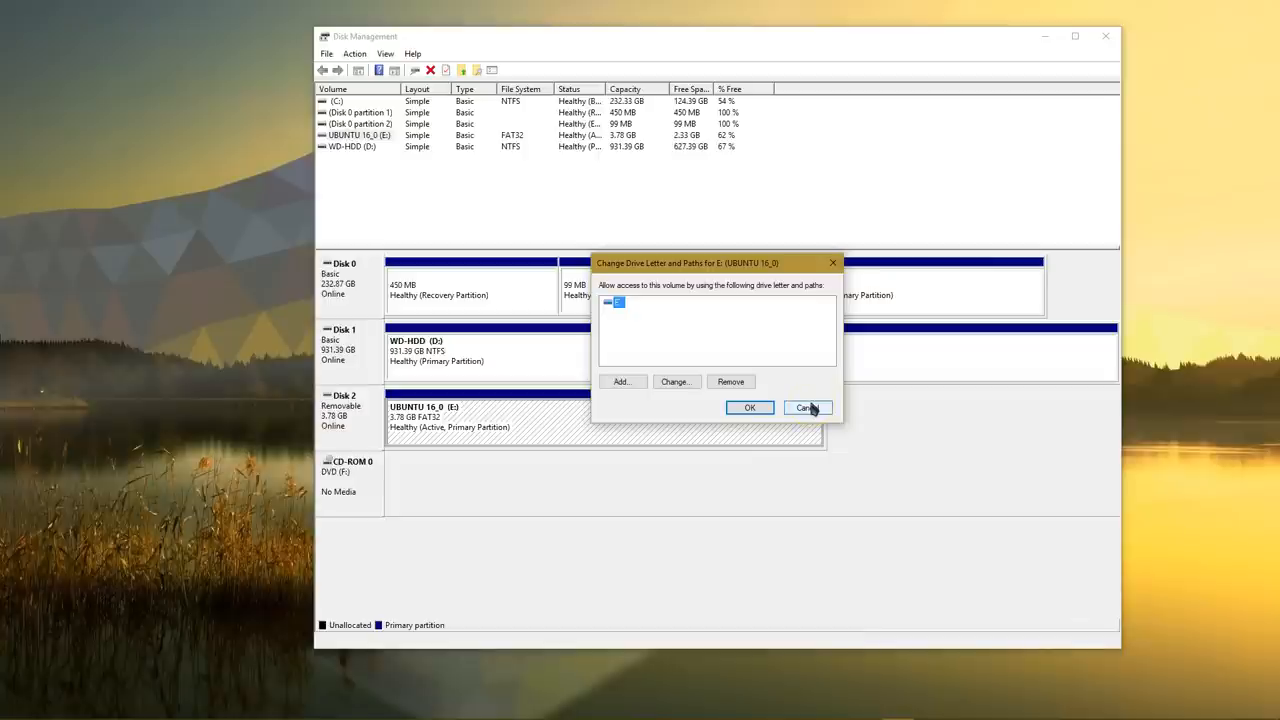
left_click(806, 408)
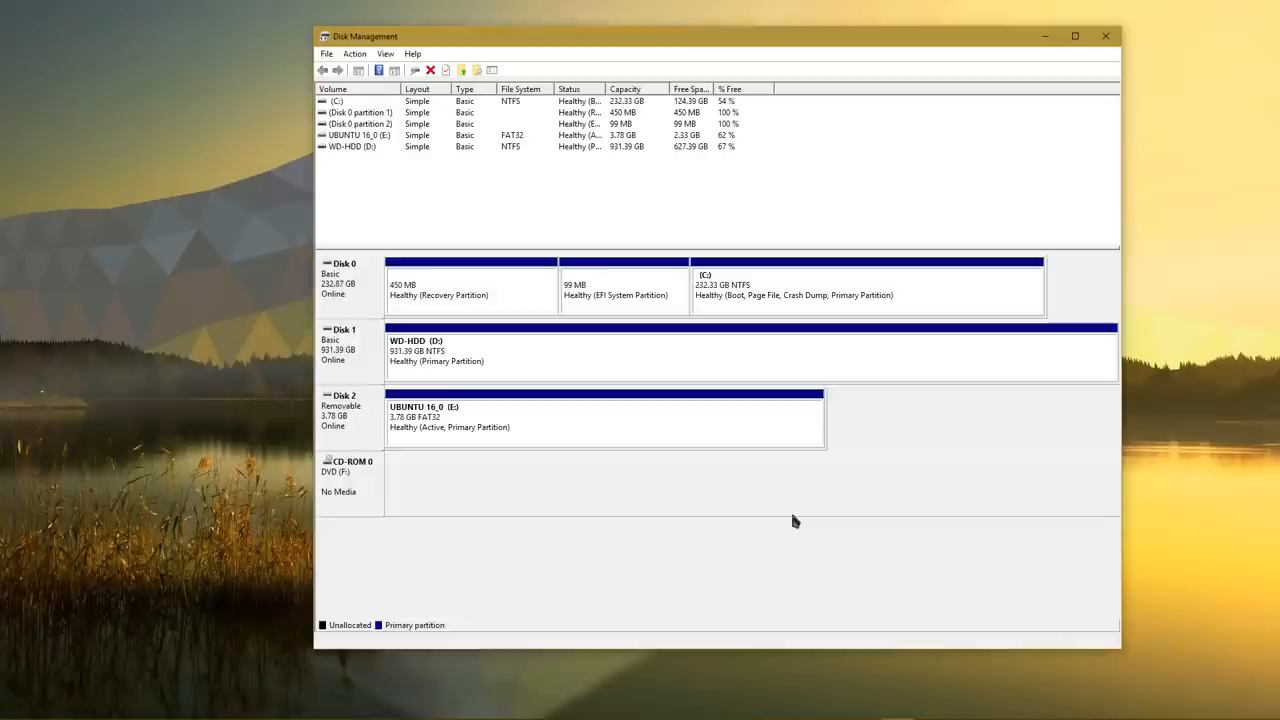
mouse_move(578, 491)
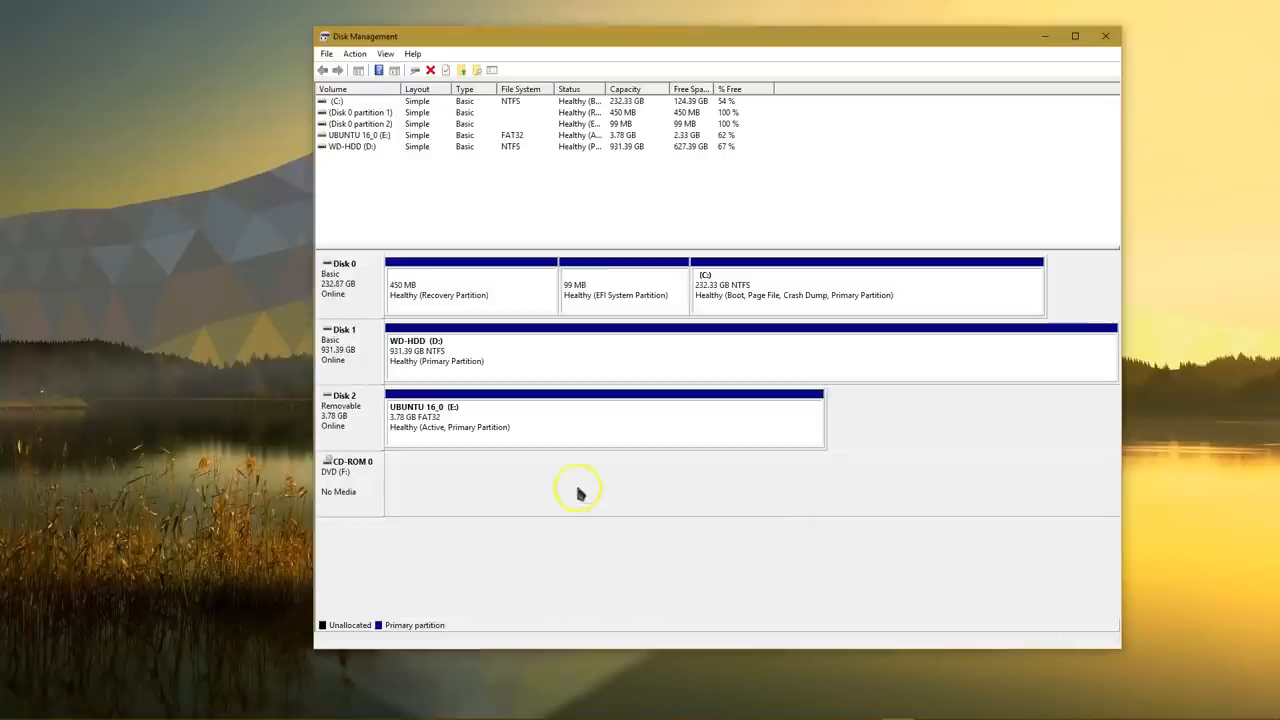
- Open Format for UBUNTU 16_0 (E:), keep FAT32, then cancel without formatting
right_click(605, 418)
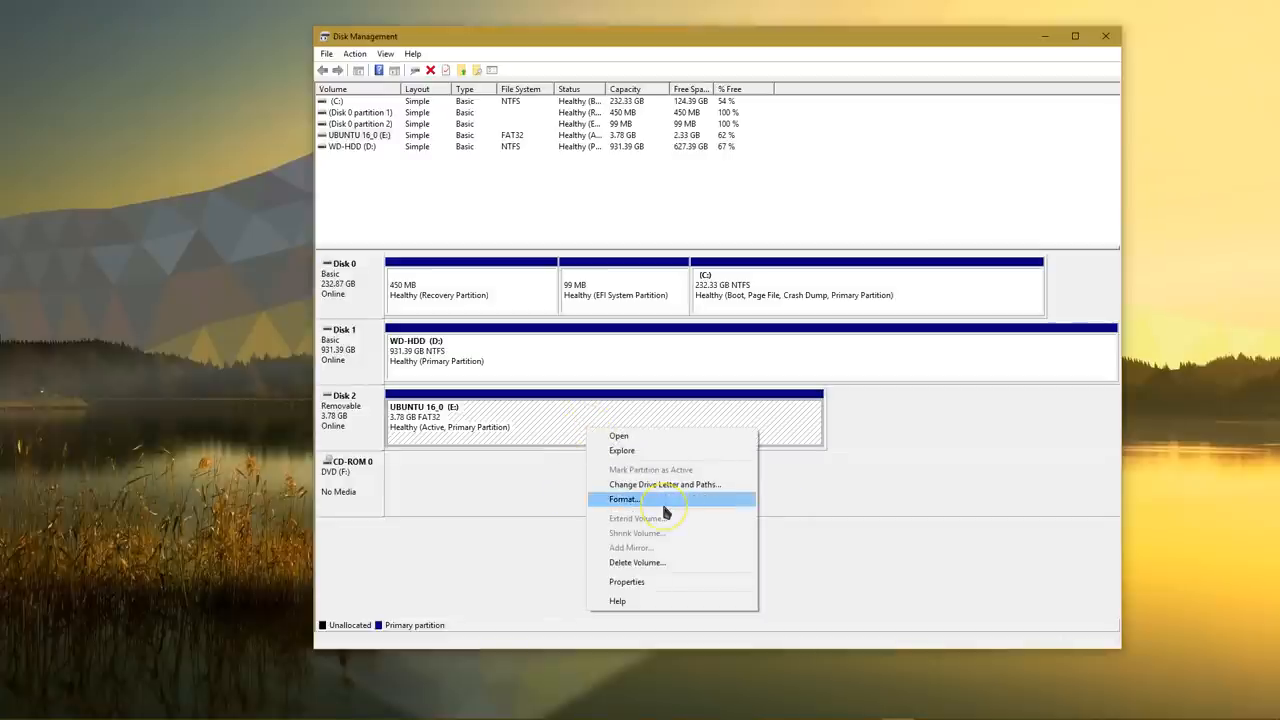
left_click(624, 499)
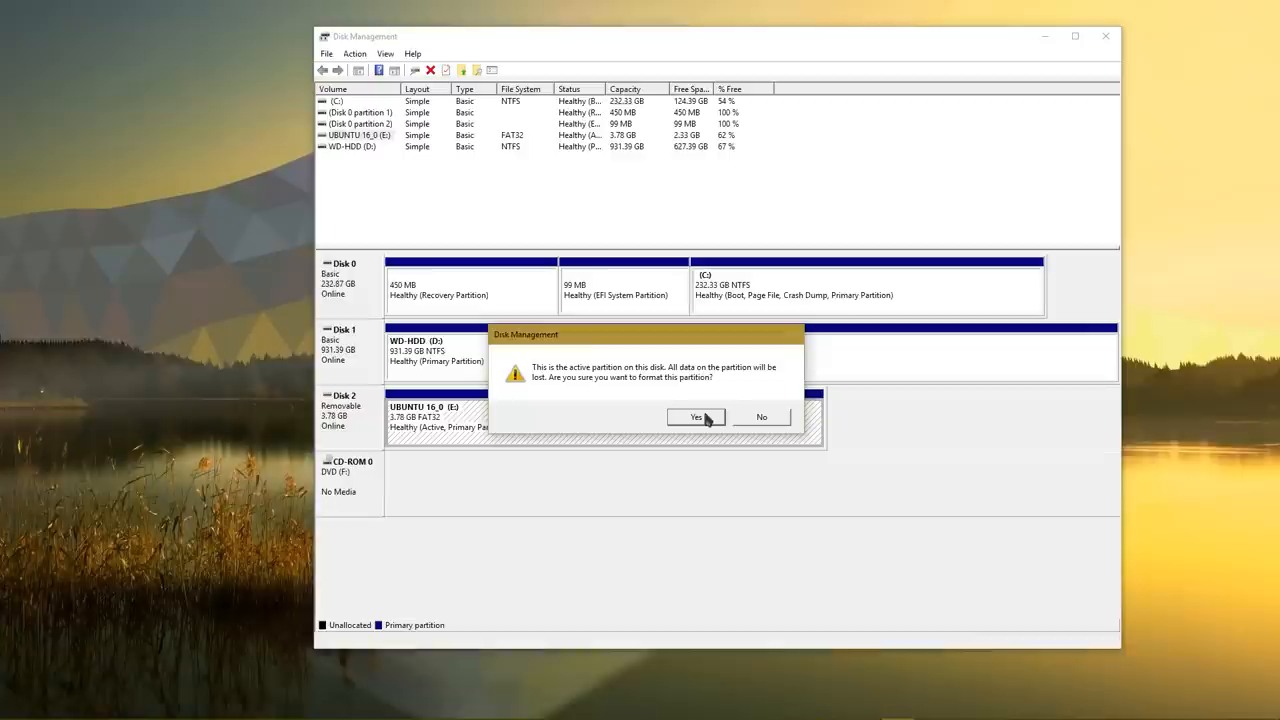
left_click(697, 417)
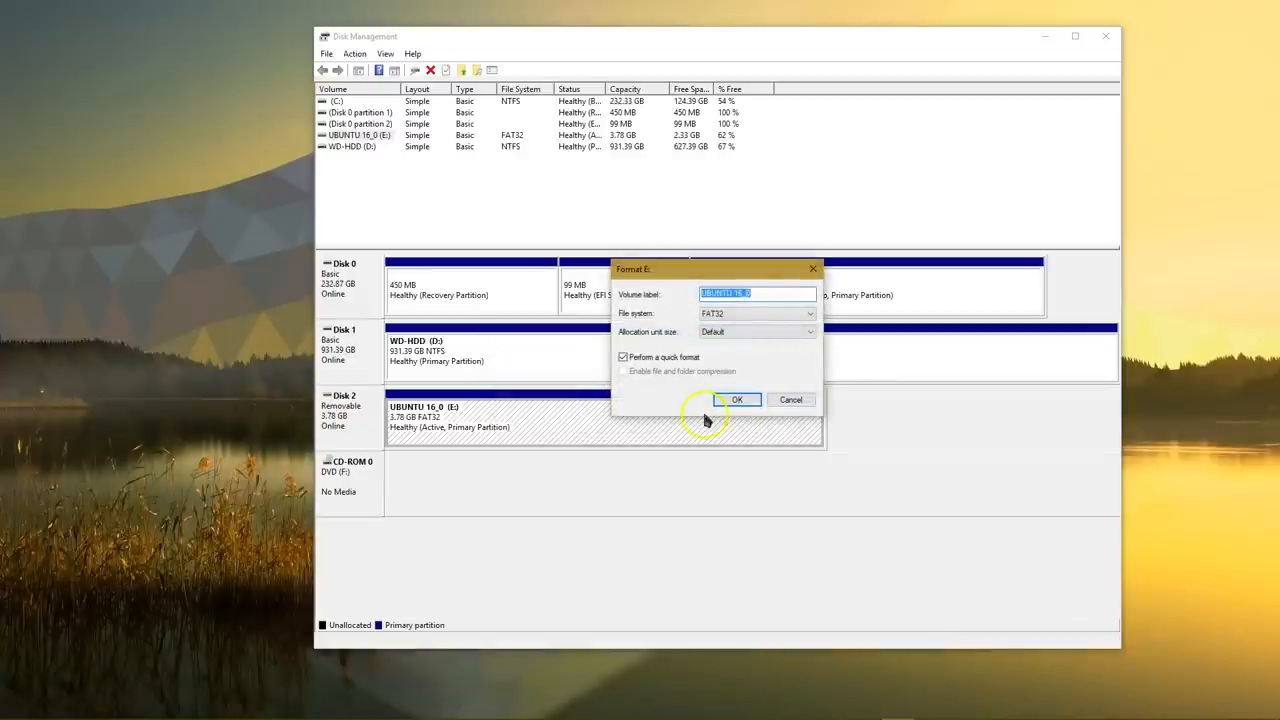
left_click(757, 293)
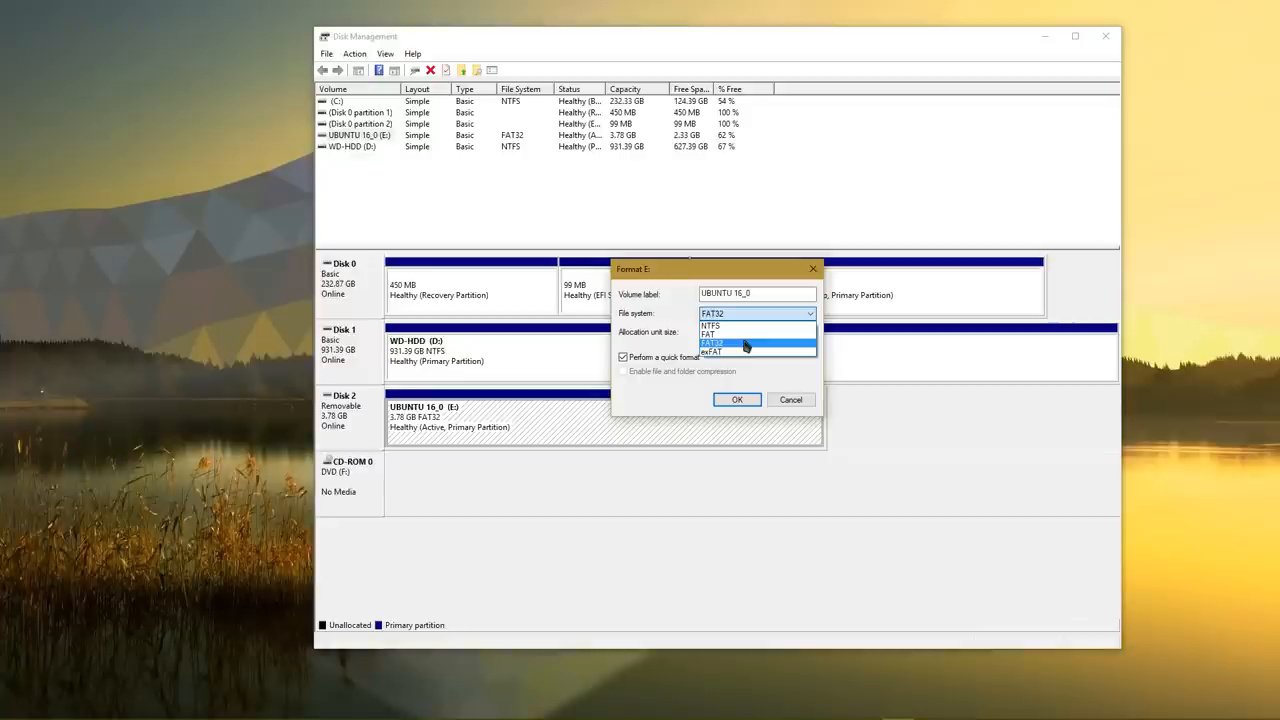
left_click(712, 342)
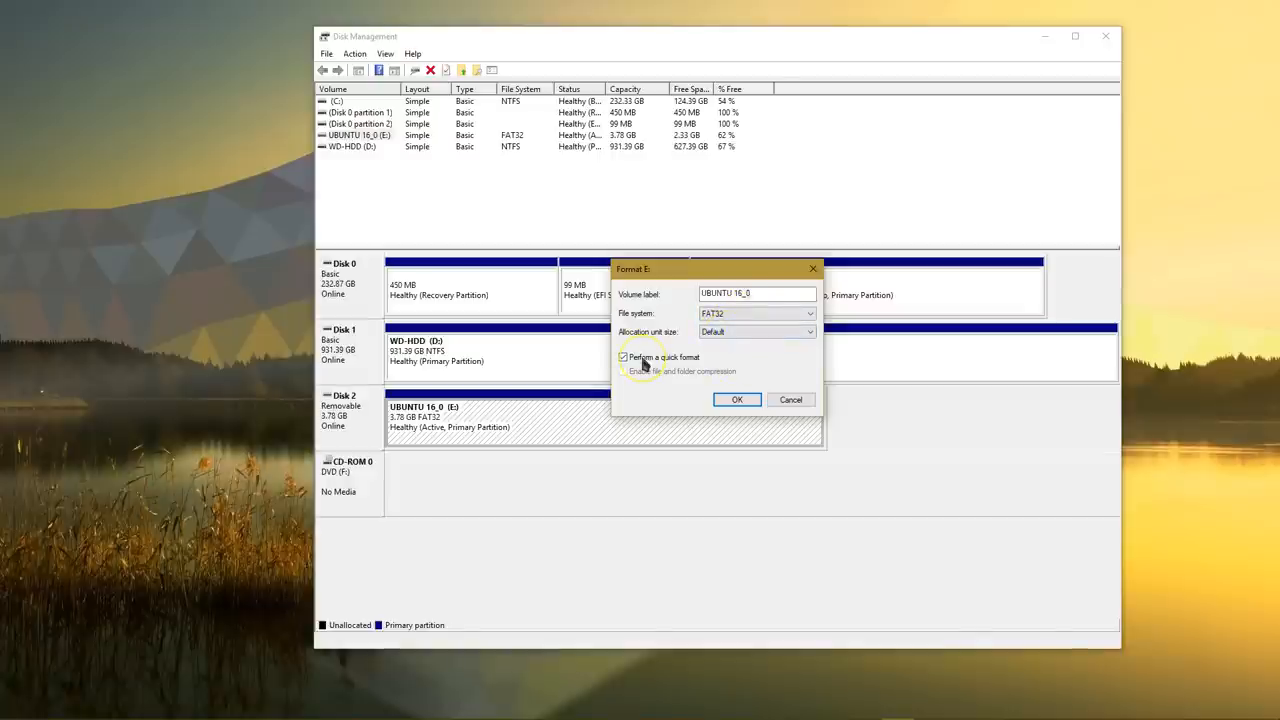
mouse_move(795, 408)
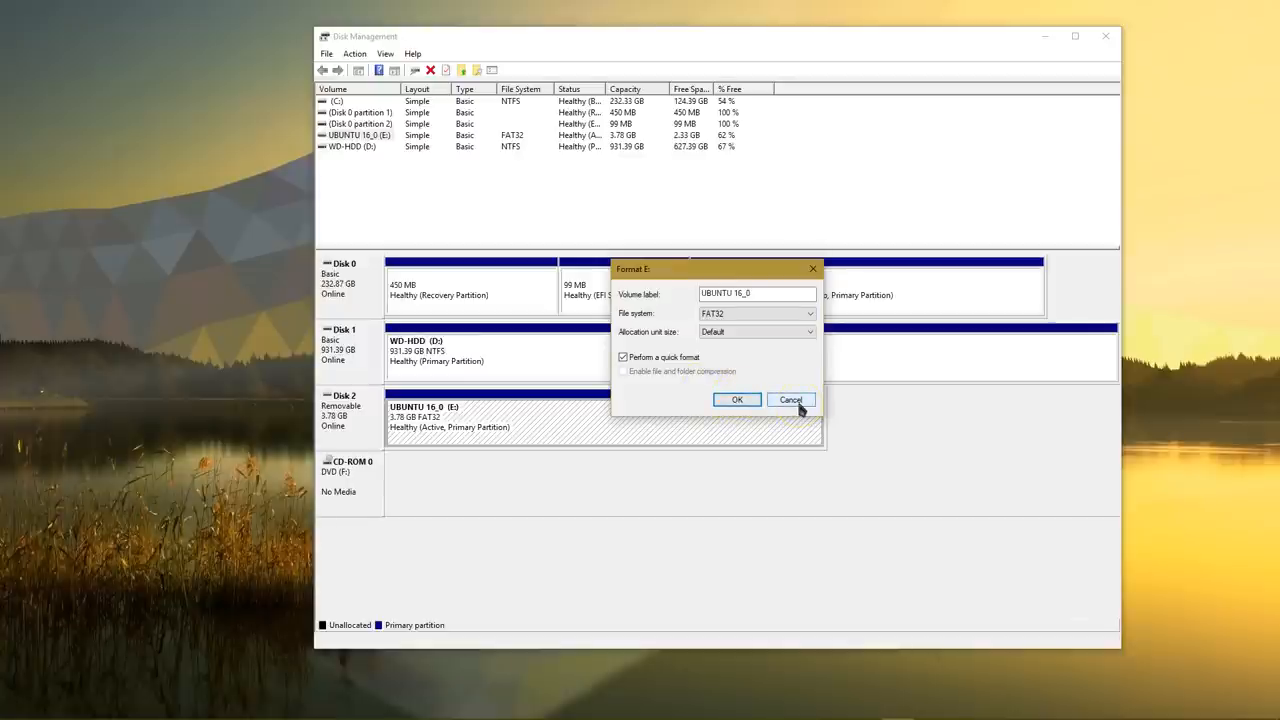
left_click(790, 399)
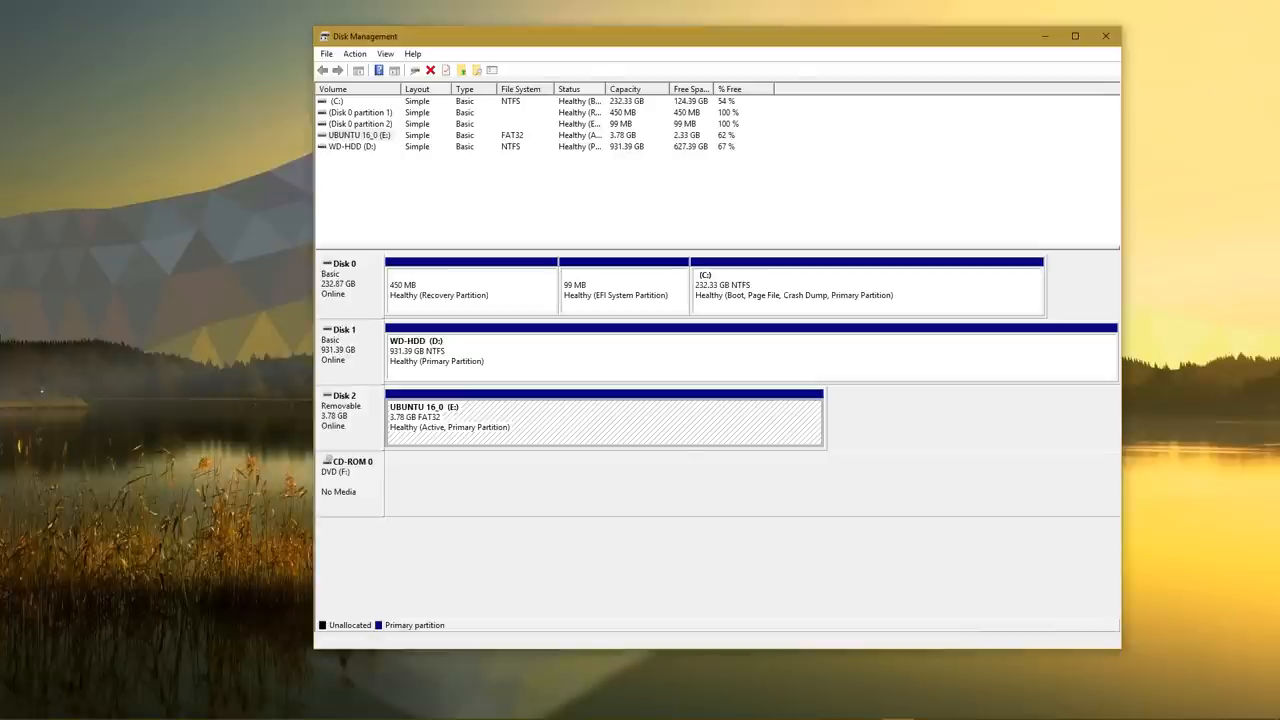
mouse_move(705, 466)
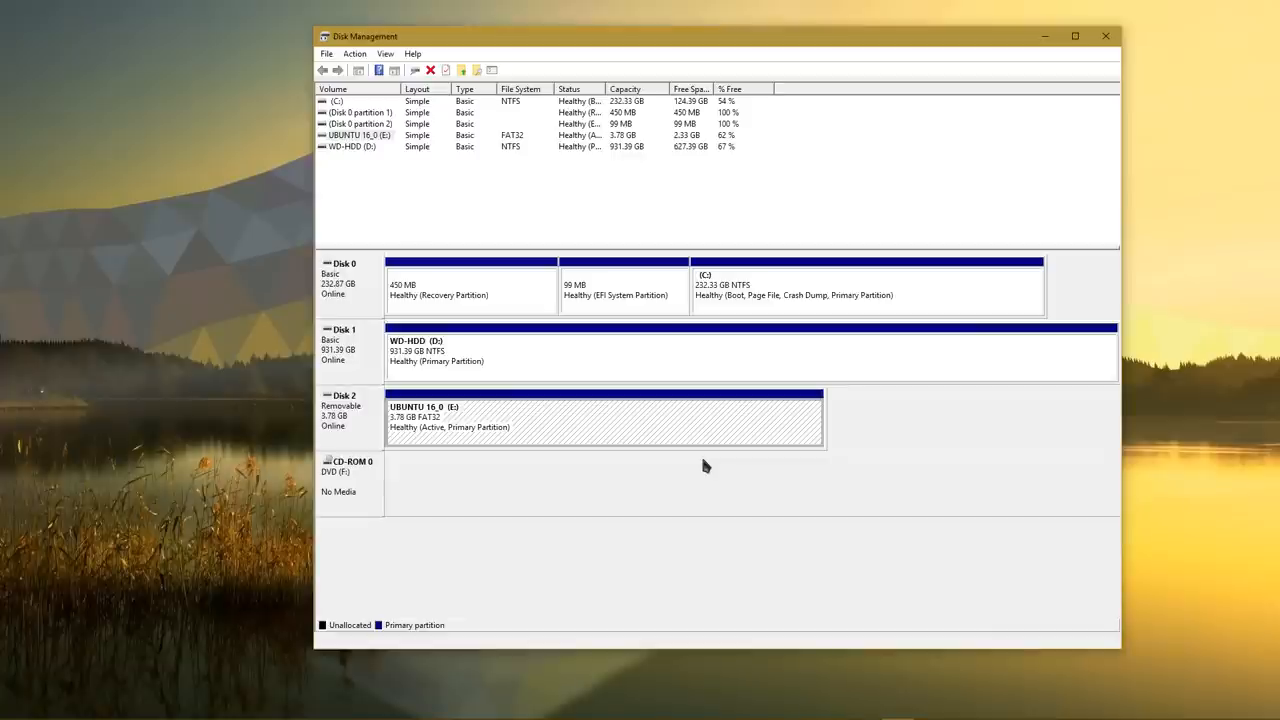
mouse_move(850, 307)
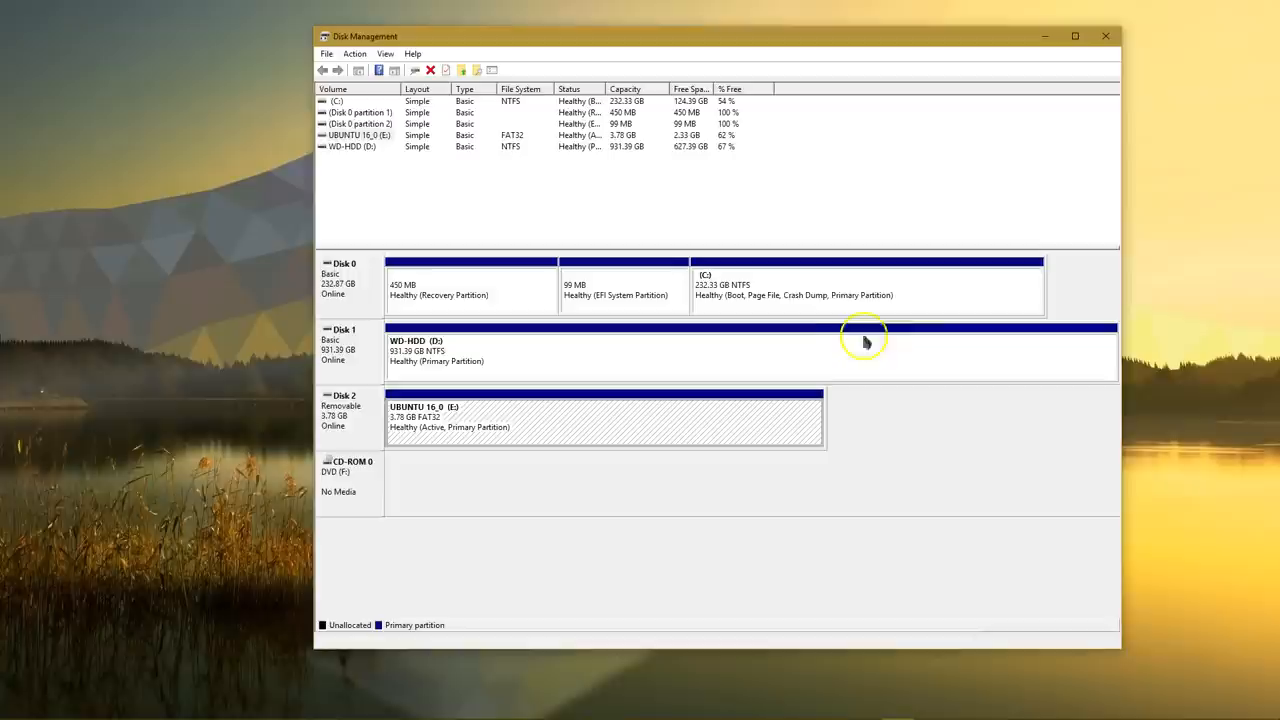
mouse_move(607, 355)
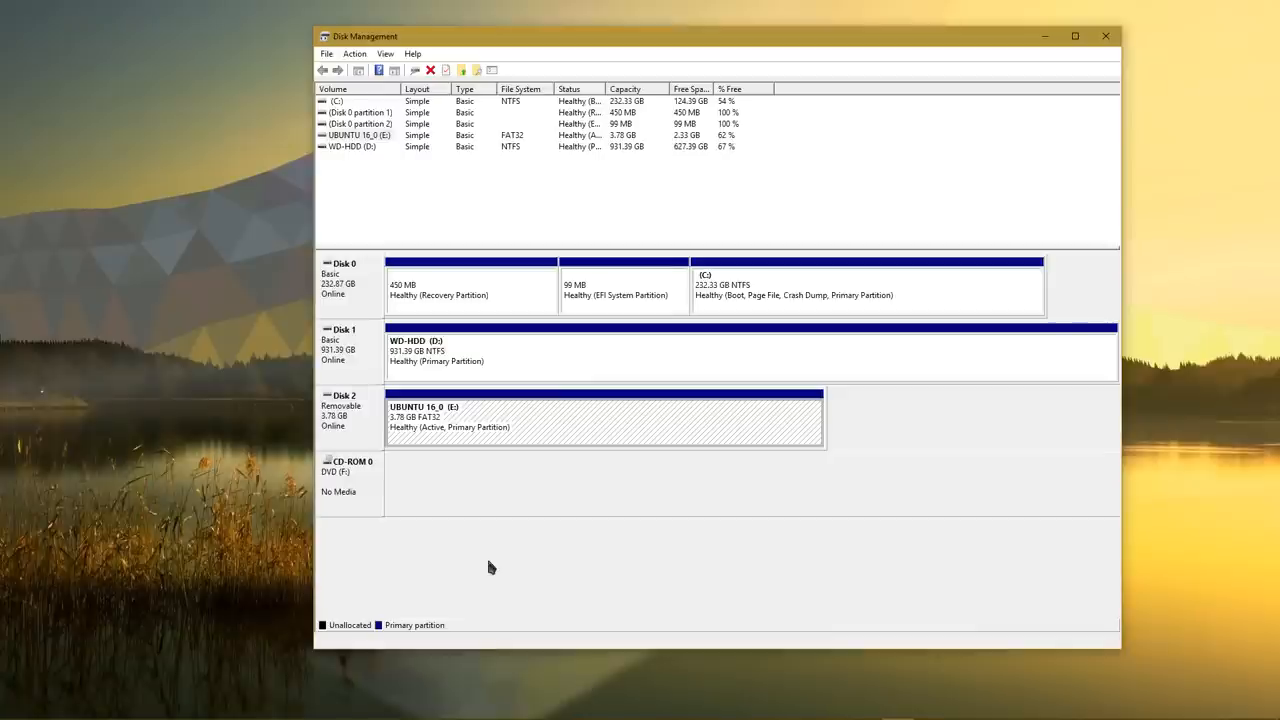
- Run devmgmt from the Win+R prompt to open Device Manager
key("Win+r")
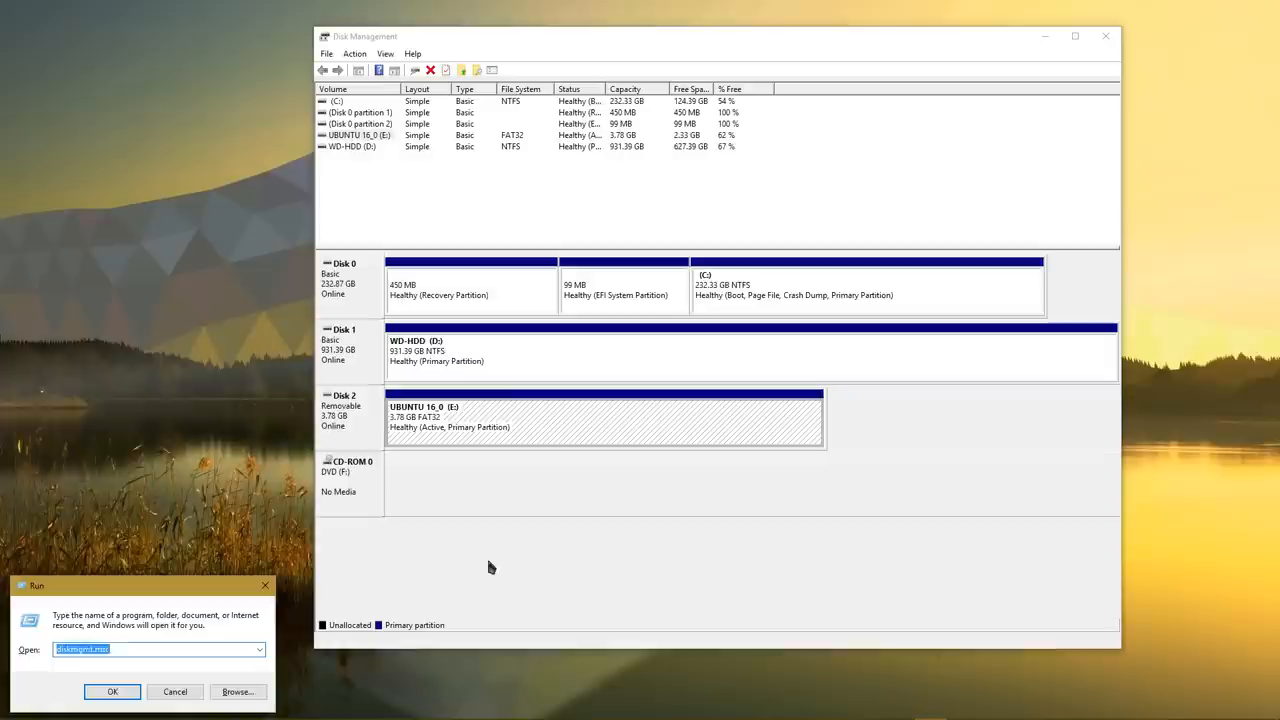
type("devmg")
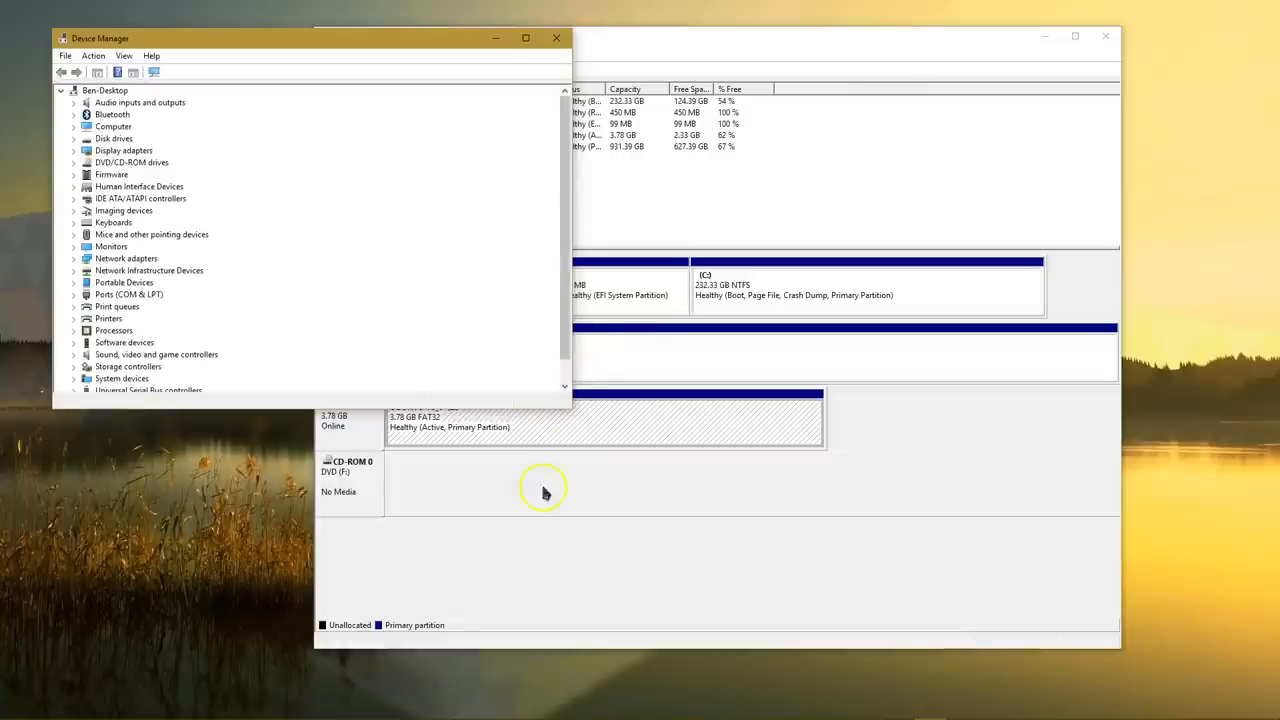
mouse_move(572, 410)
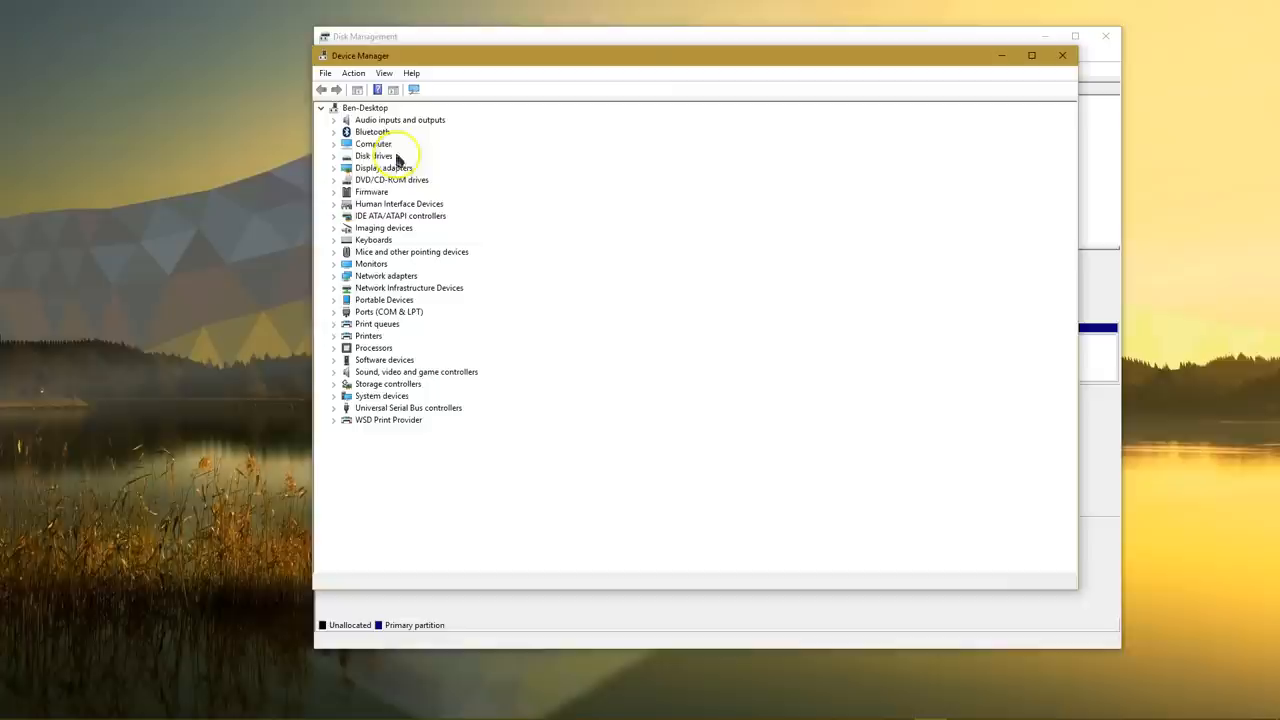
- Expand Disk drives and open Kingston DataTraveler 2.0 USB Device properties
left_click(333, 155)
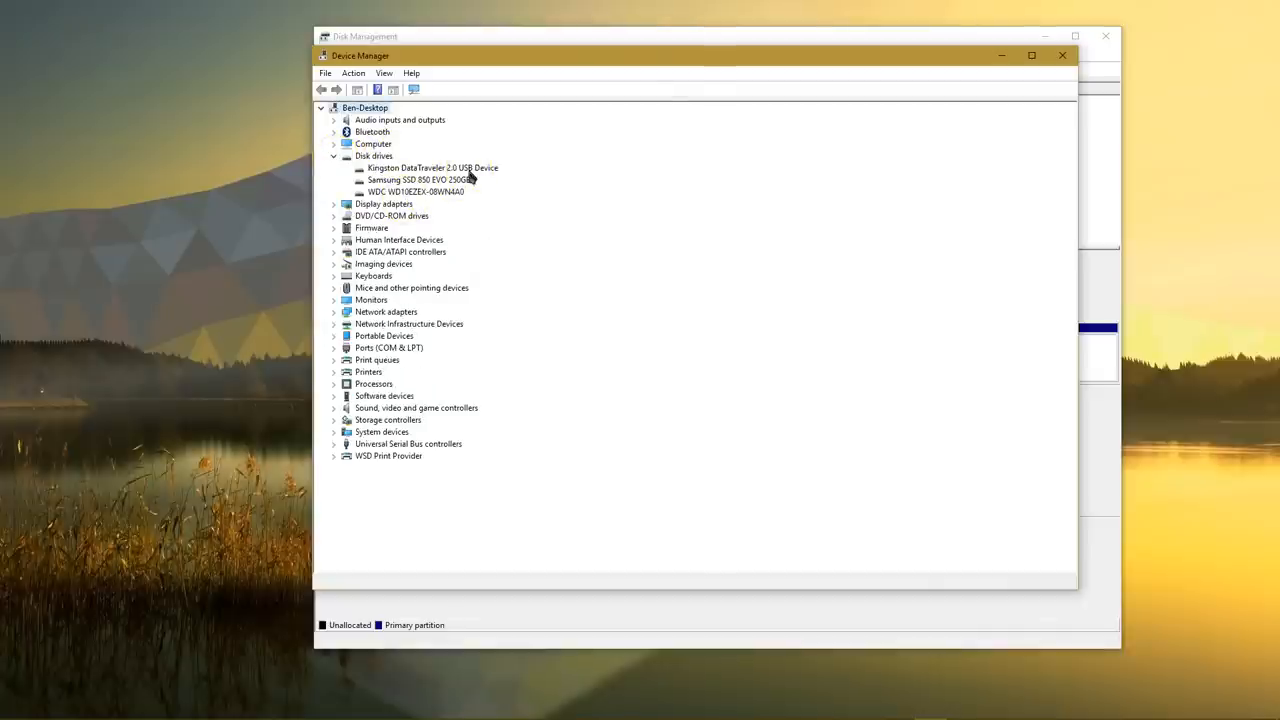
left_click(432, 168)
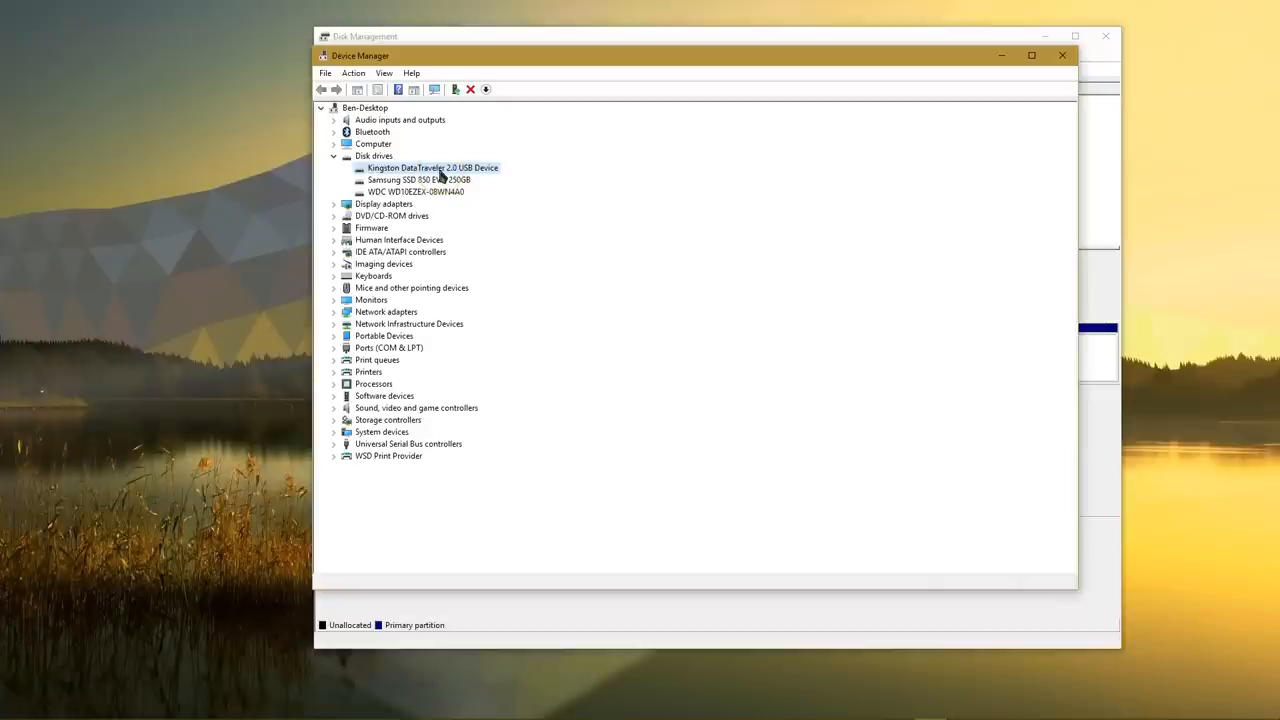
right_click(430, 167)
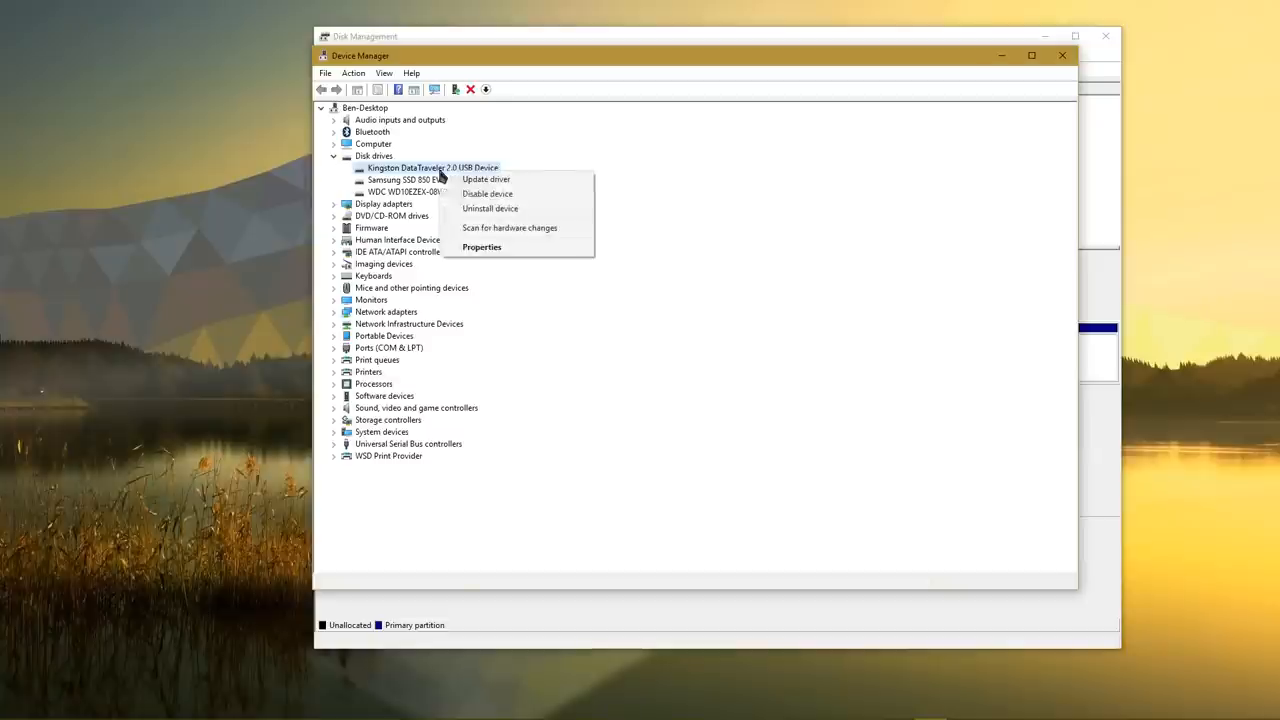
left_click(482, 247)
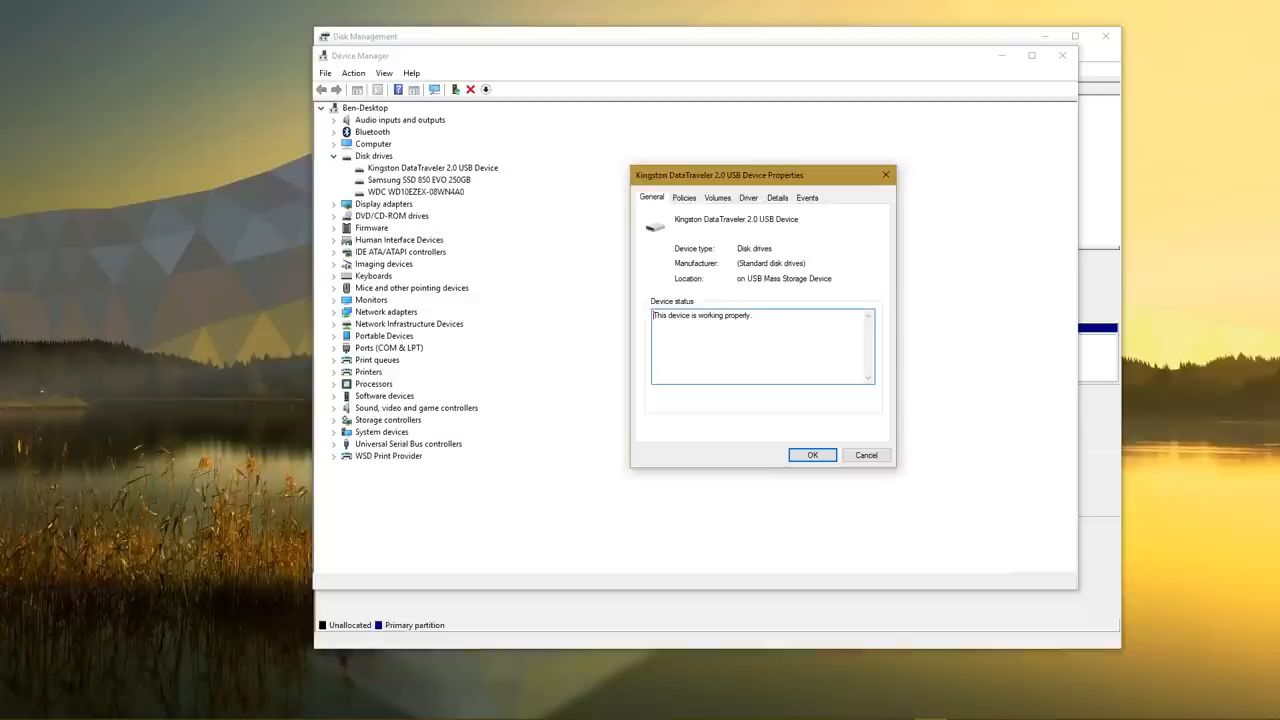
mouse_move(715, 218)
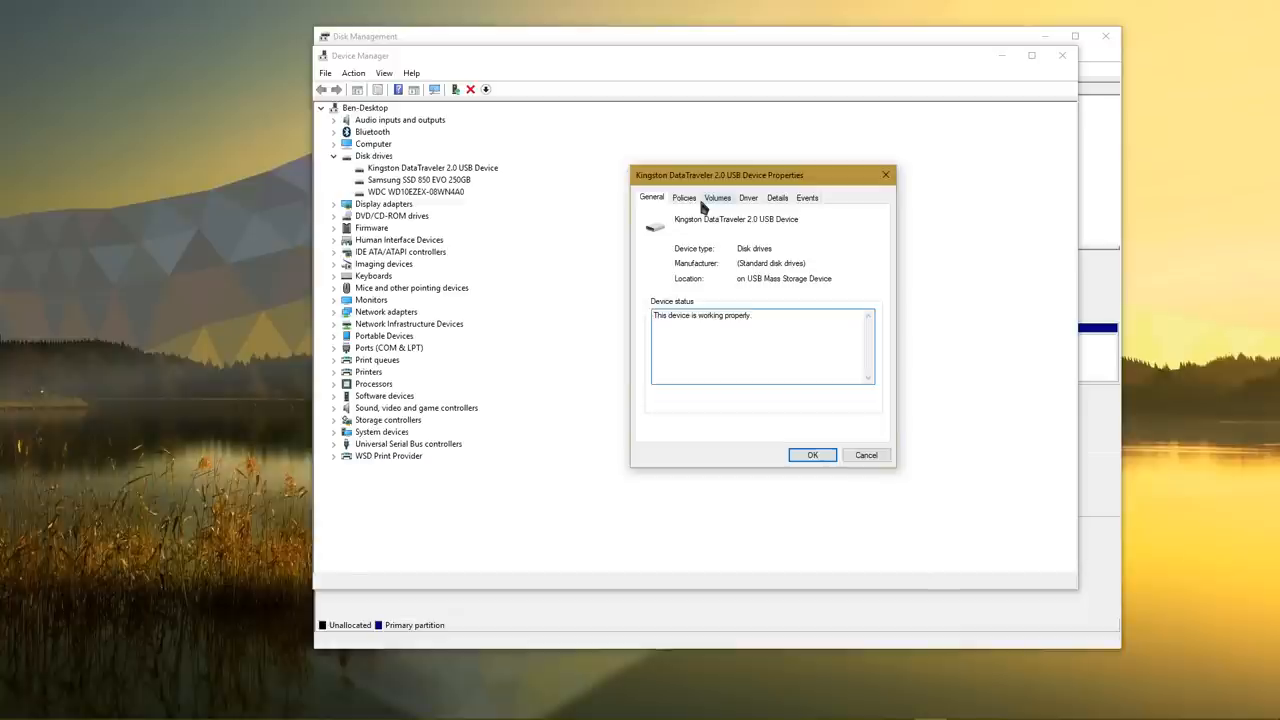
- Show the Kingston drive's Driver tab: Microsoft, version 10.0.15063.0, 6/21/2006
left_click(748, 197)
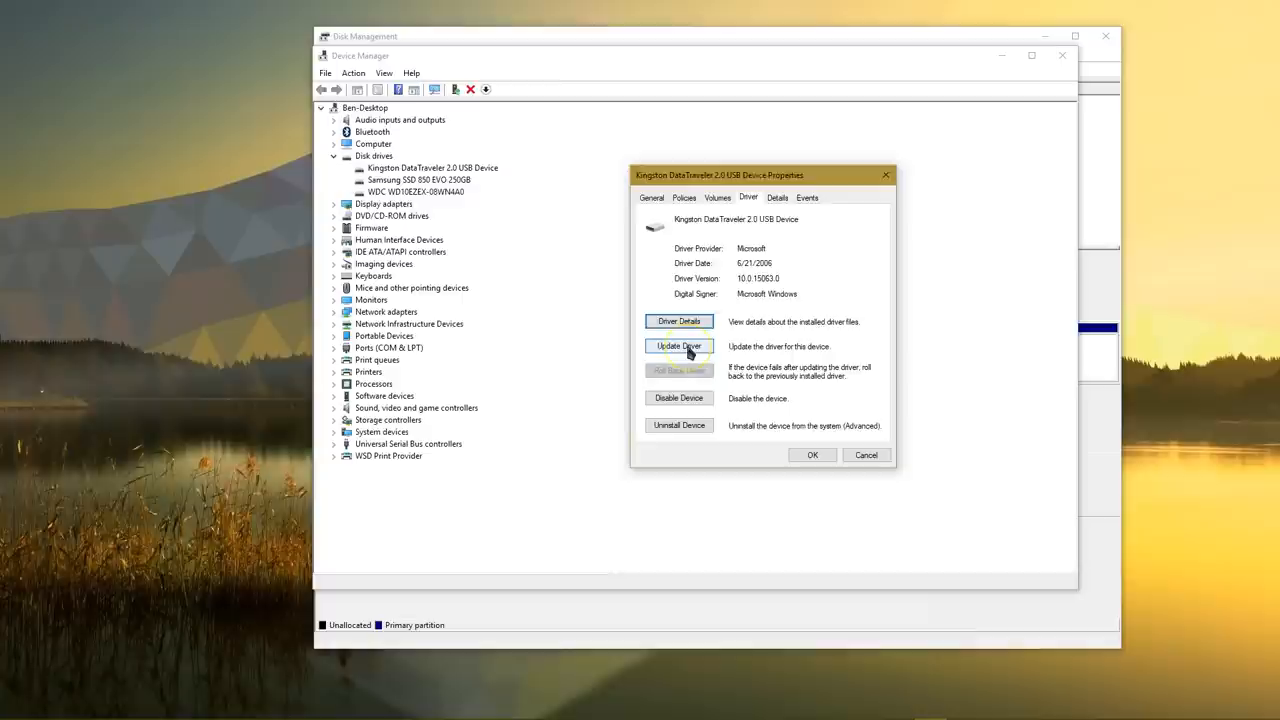
left_click(679, 346)
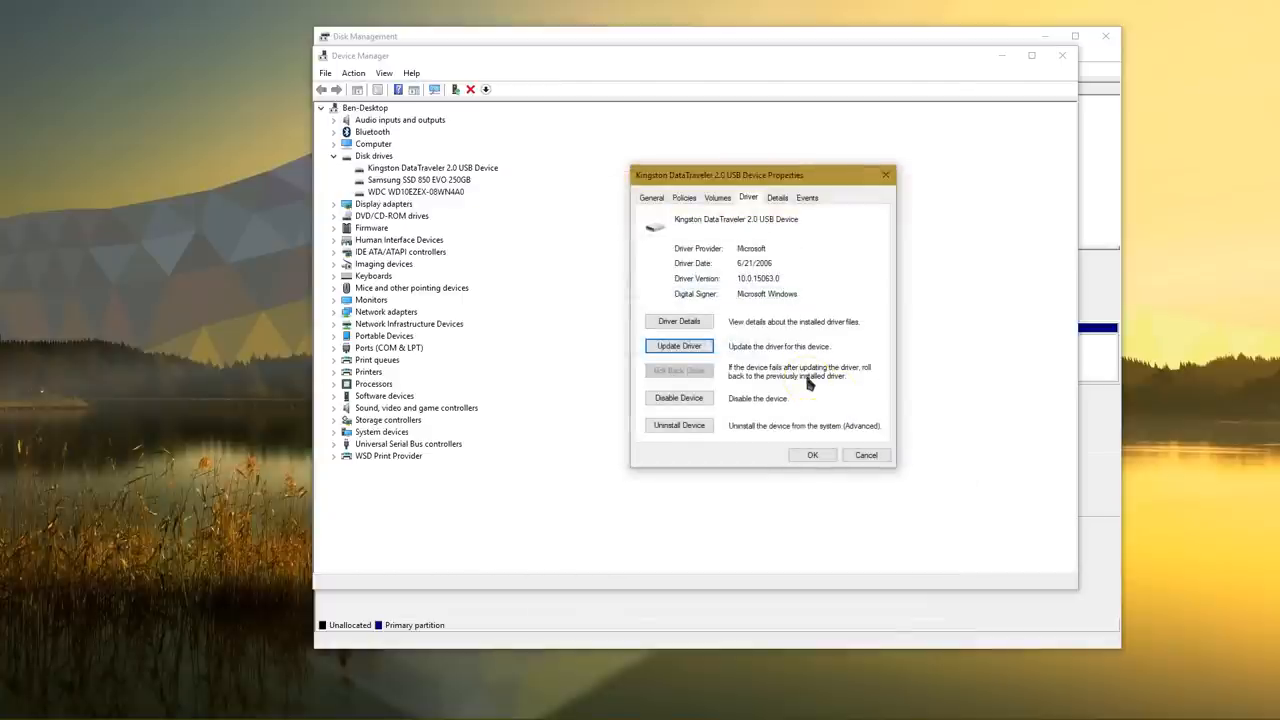
mouse_move(810, 375)
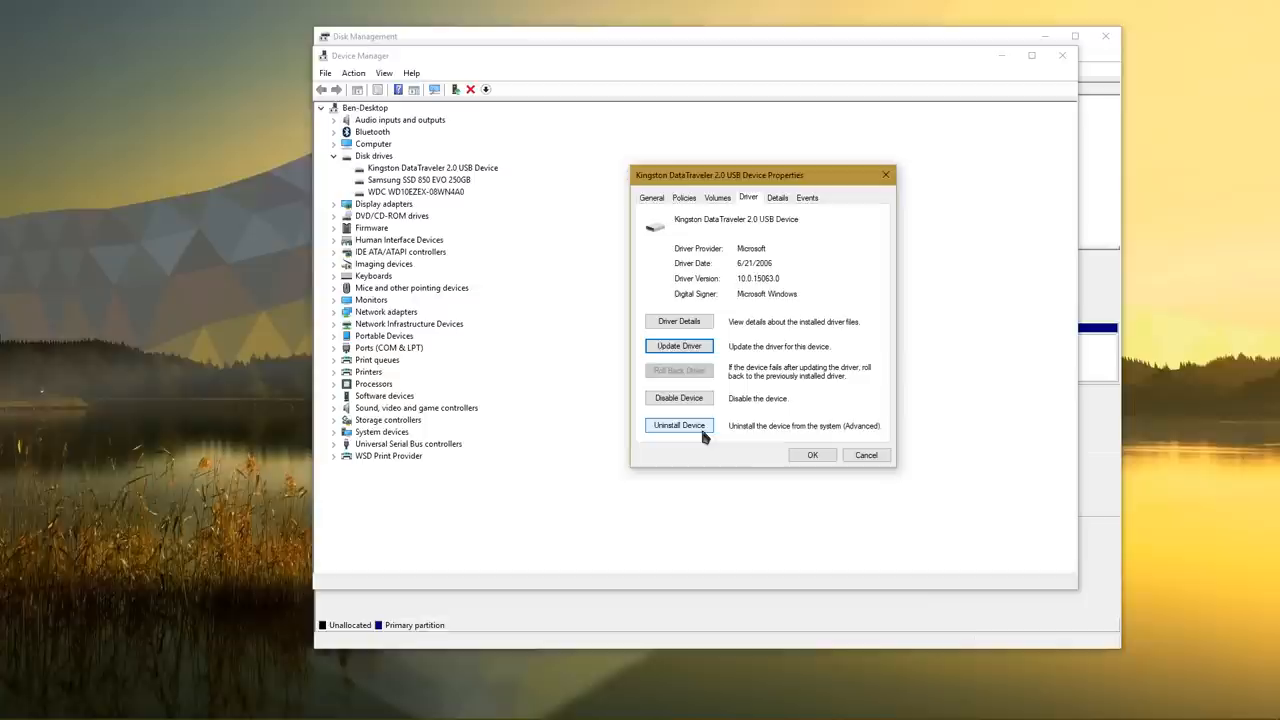
left_click(865, 455)
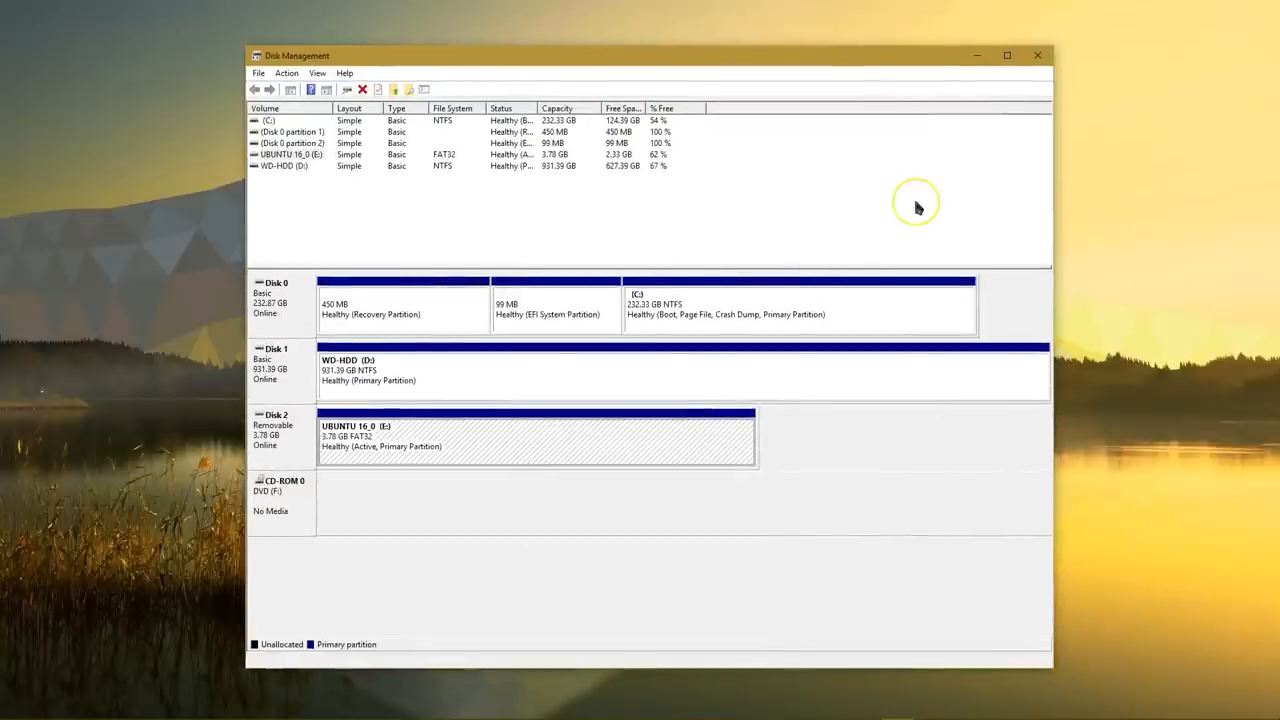
mouse_move(918, 208)
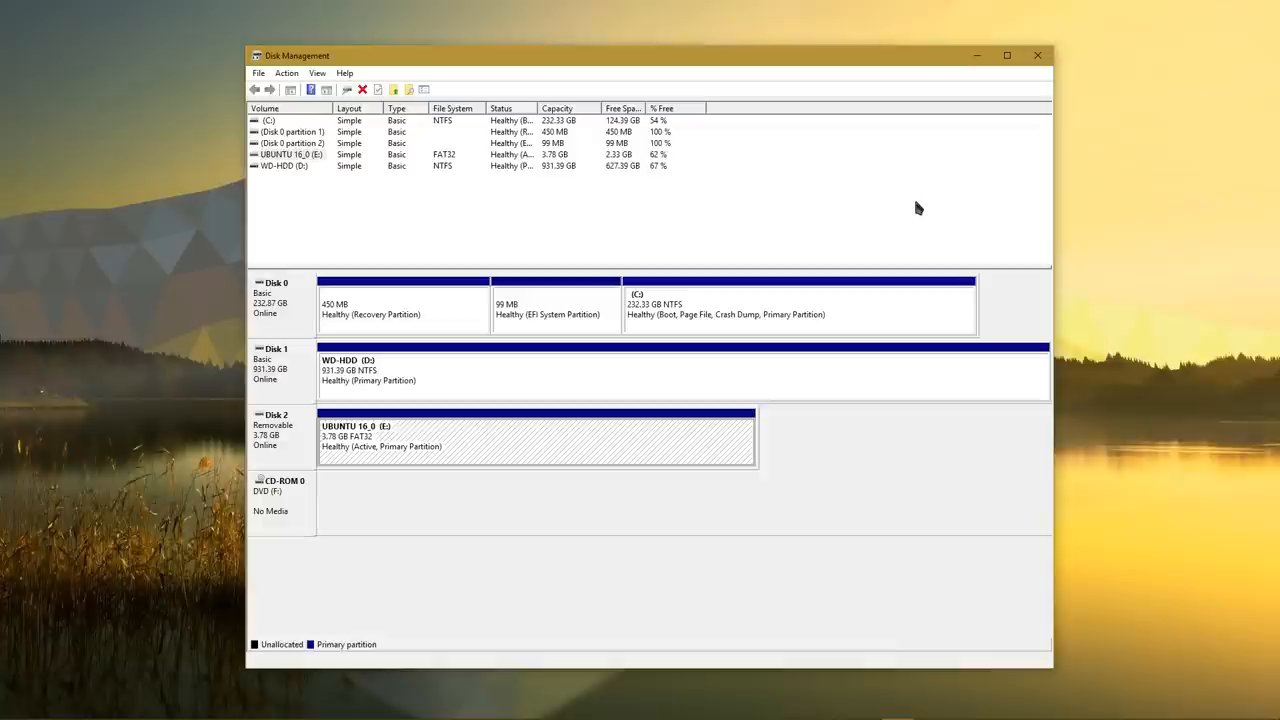